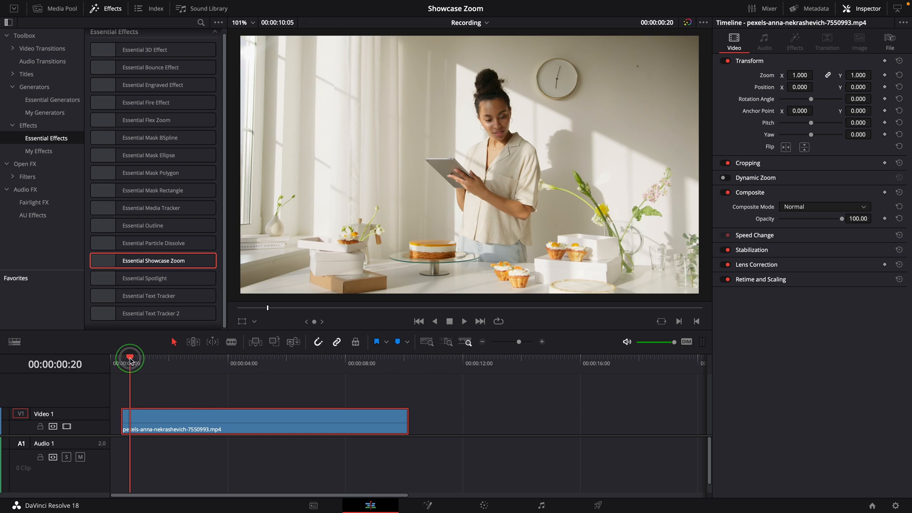
# Apply Essential Showcase Zoom to the cake clip on V1 and preview its framed zoomed inset.
pyautogui.moveTo(129, 358); pyautogui.dragTo(165, 358)
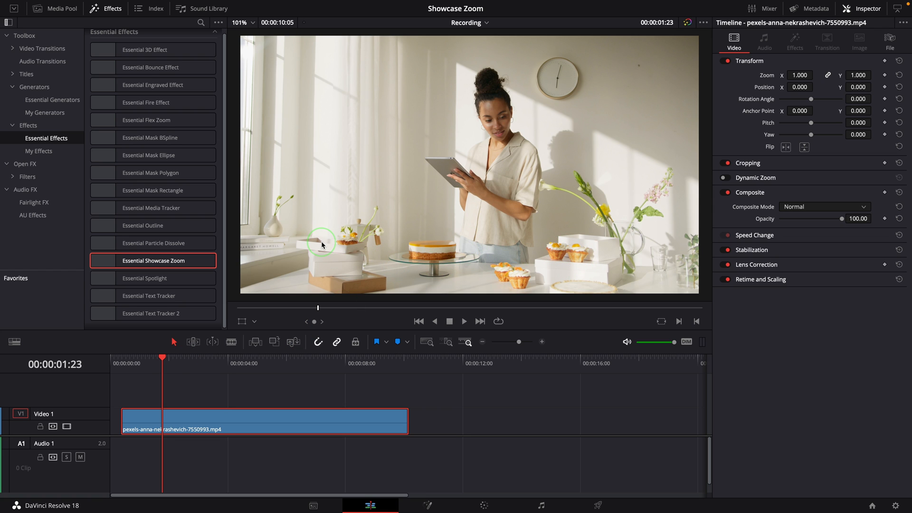
pyautogui.click(152, 361)
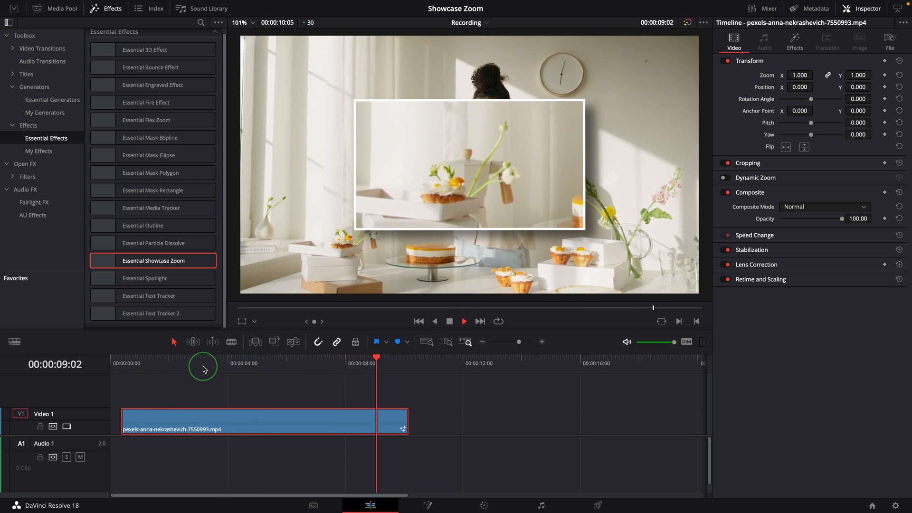
pyautogui.click(464, 320)
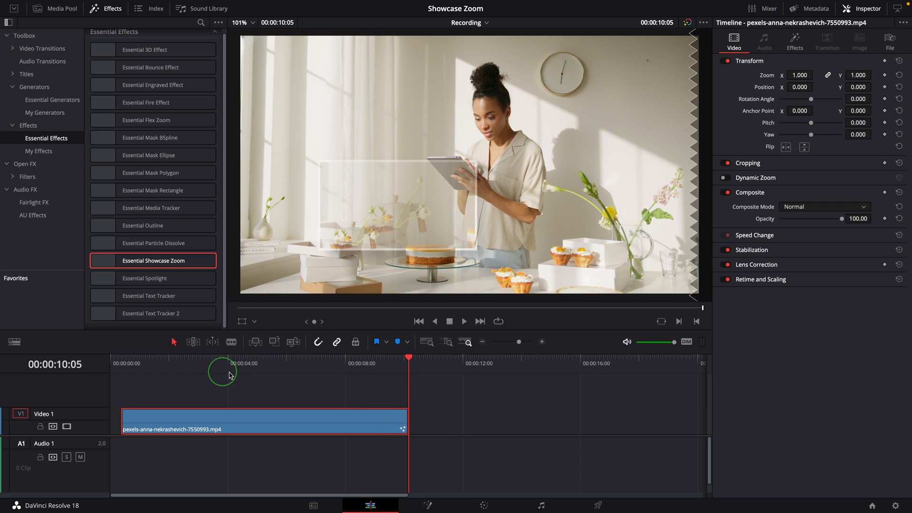
pyautogui.click(119, 364)
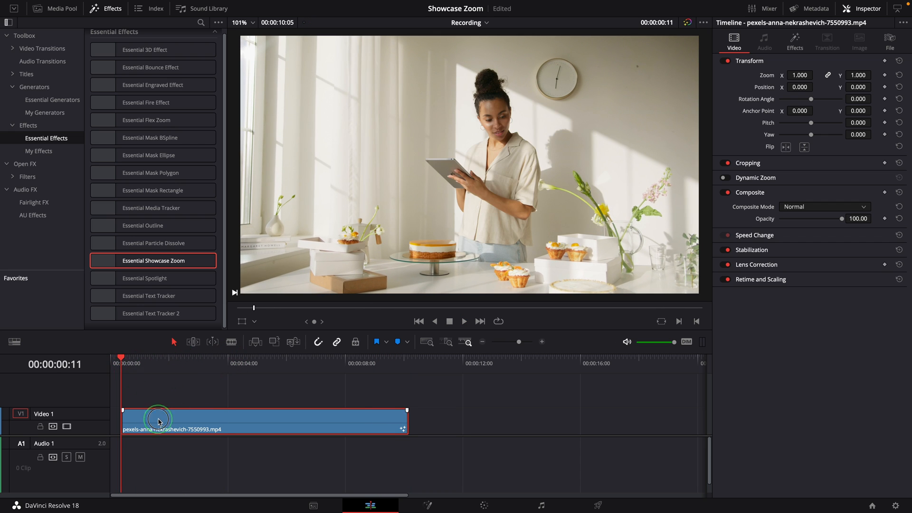
pyautogui.moveTo(239, 419)
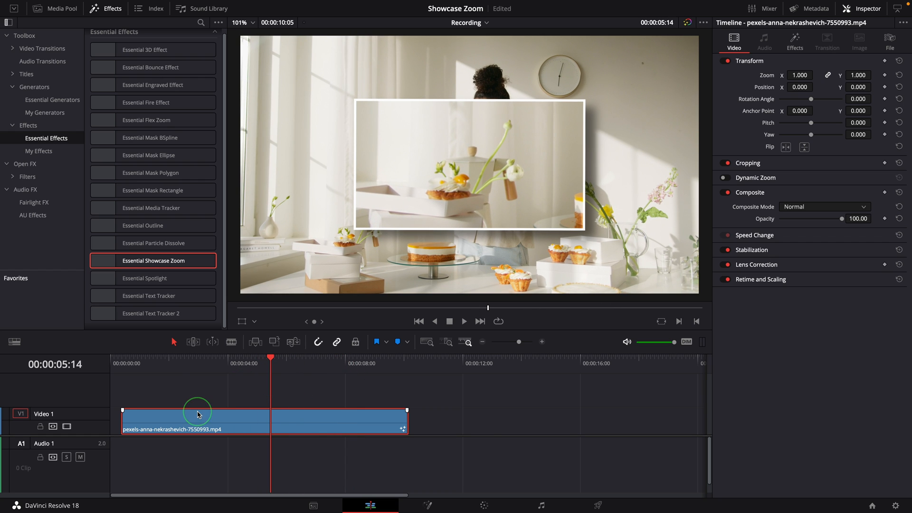
# Trim the new V2 adjustment clip to about two seconds and start it near one second.
pyautogui.click(794, 41)
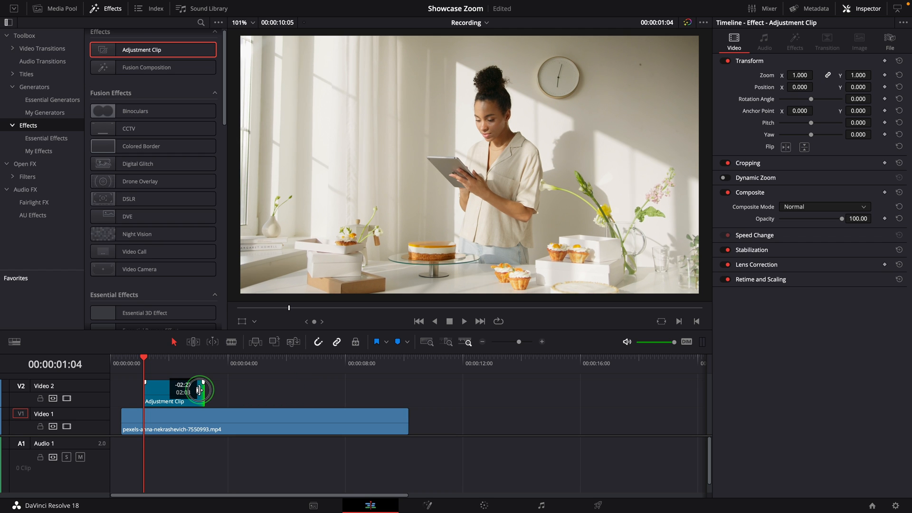
pyautogui.moveTo(175, 390); pyautogui.dragTo(189, 392)
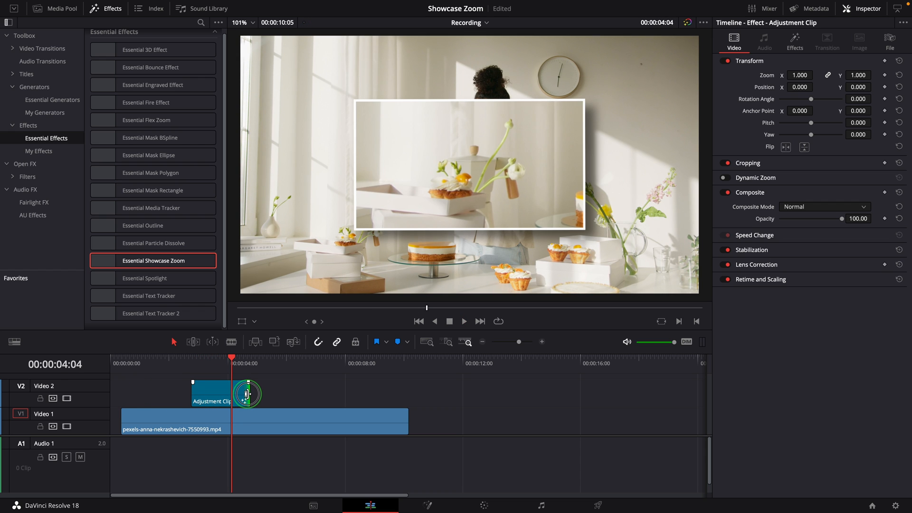
pyautogui.moveTo(247, 393); pyautogui.dragTo(268, 397)
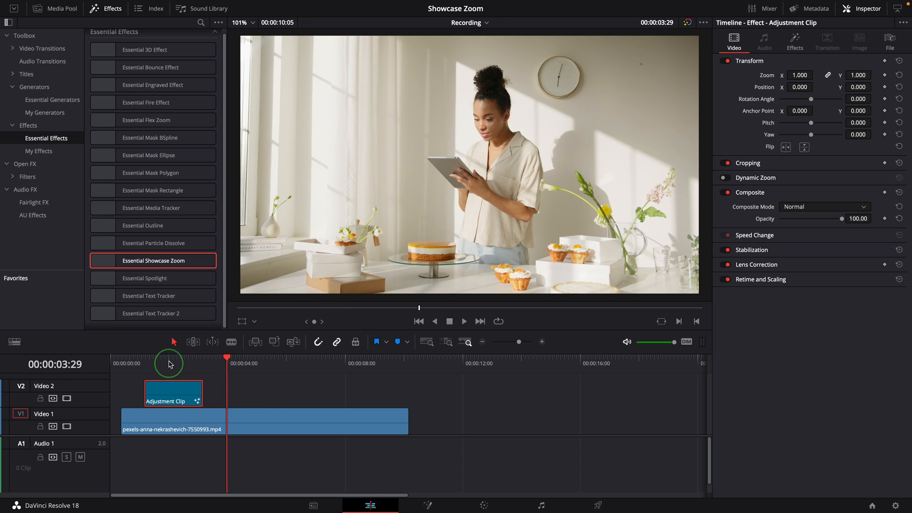
# At 2 s, frame the source box around the left cake and move the inset to the upper left.
pyautogui.click(168, 357)
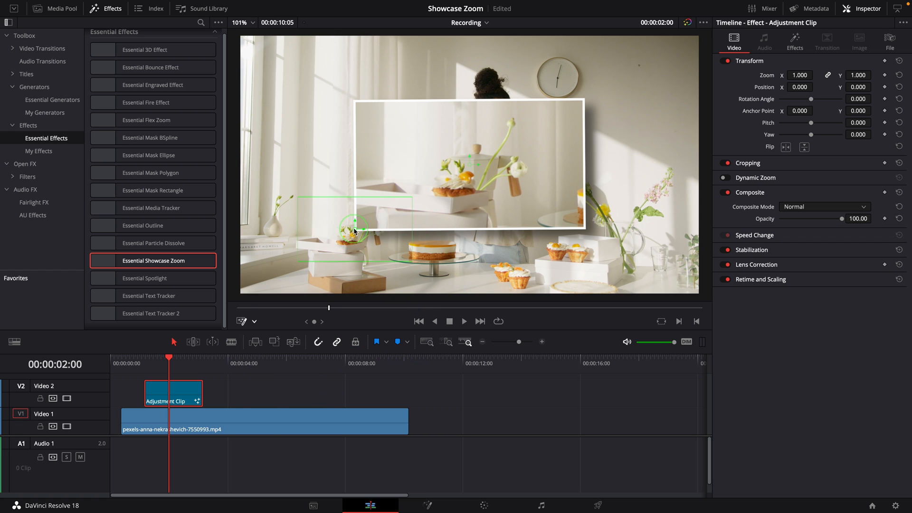
pyautogui.moveTo(355, 227); pyautogui.dragTo(346, 240)
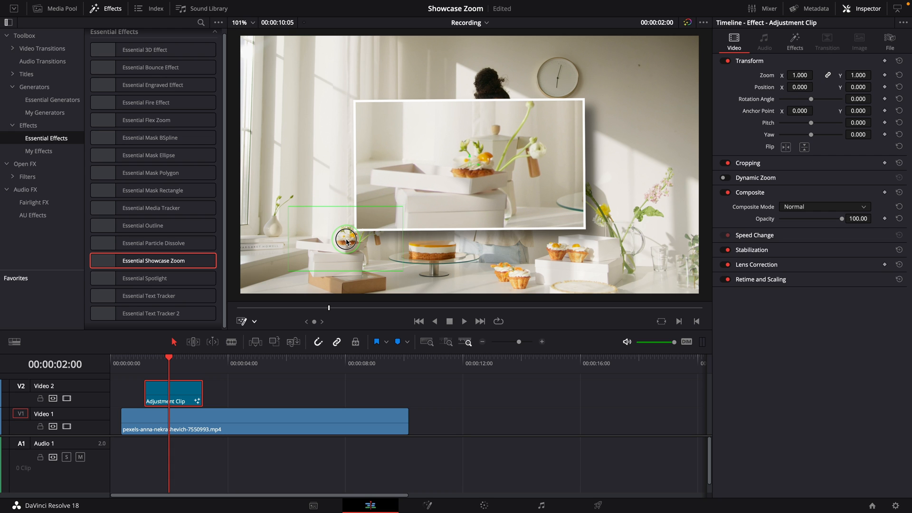
pyautogui.moveTo(346, 239); pyautogui.dragTo(430, 292)
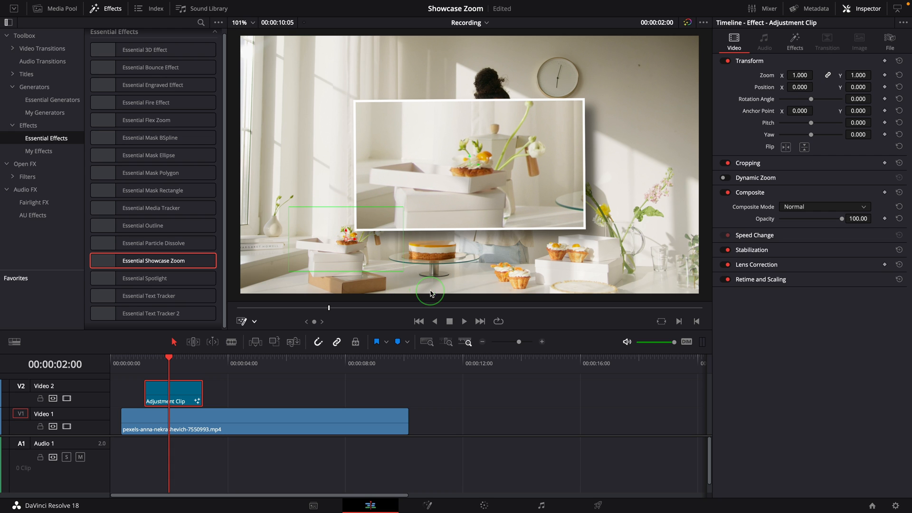
pyautogui.moveTo(430, 294); pyautogui.dragTo(383, 259)
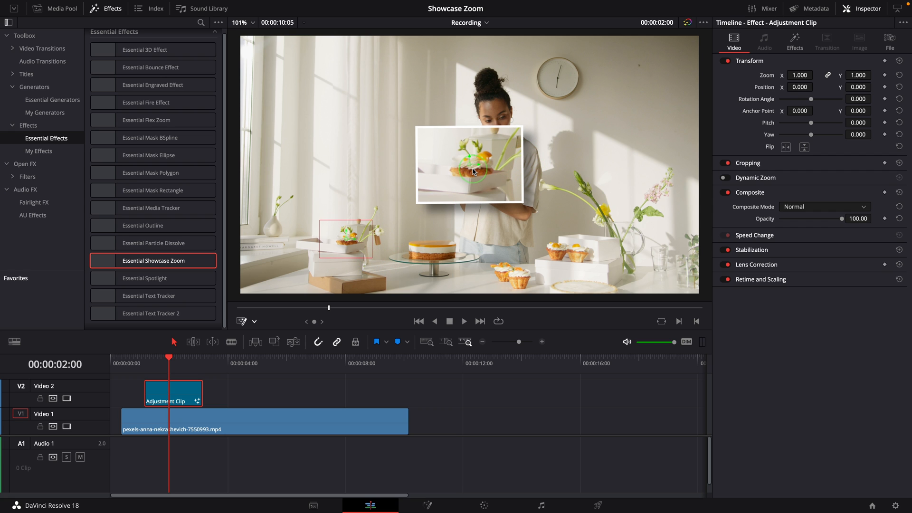
pyautogui.moveTo(472, 170); pyautogui.dragTo(444, 169)
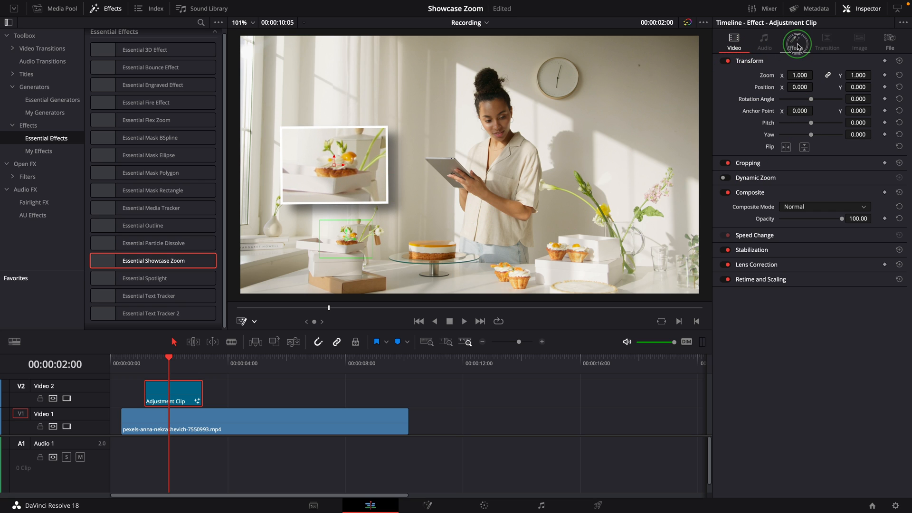
# Lower Source Brightness to 0.64 in the Showcase Zoom settings, then restore it to full.
pyautogui.click(794, 42)
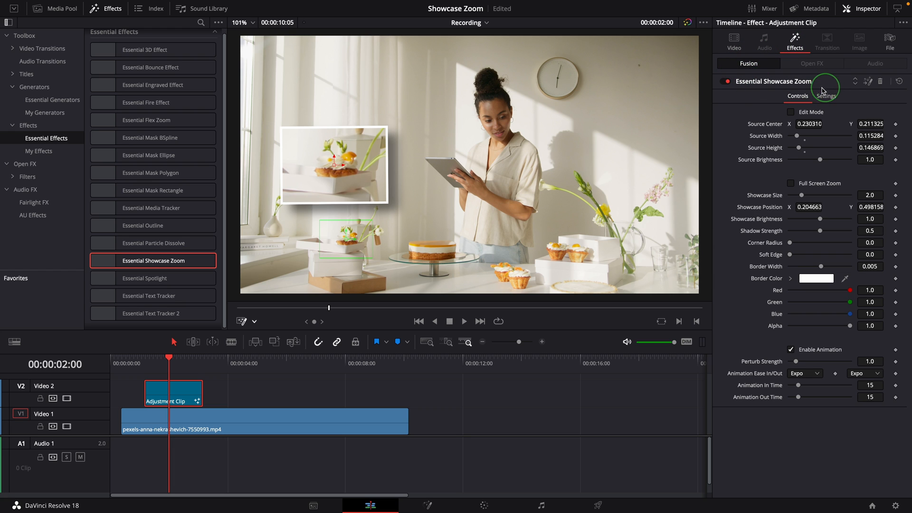
pyautogui.moveTo(804, 164)
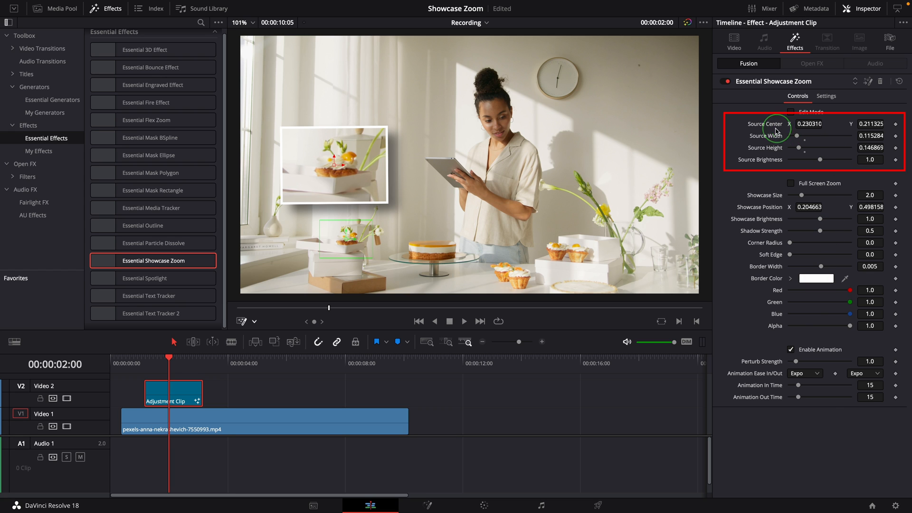
pyautogui.moveTo(789, 163)
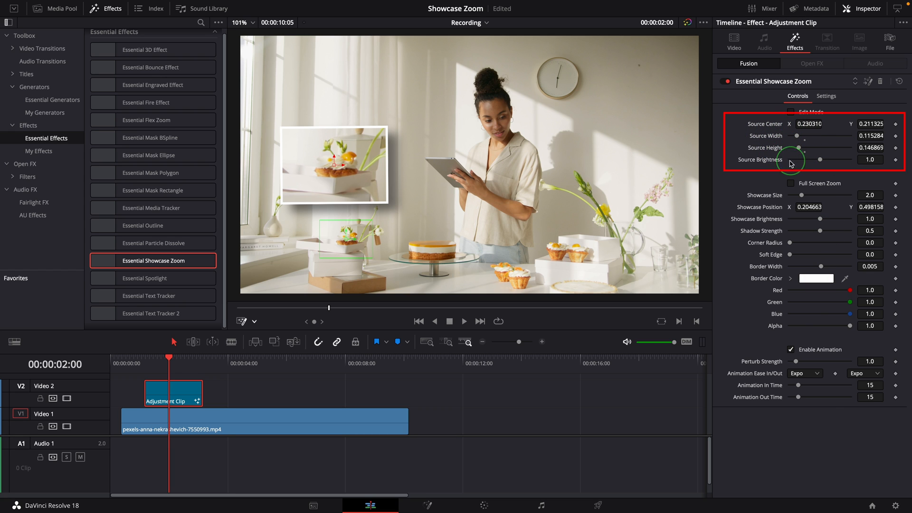
pyautogui.moveTo(791, 162); pyautogui.dragTo(819, 161)
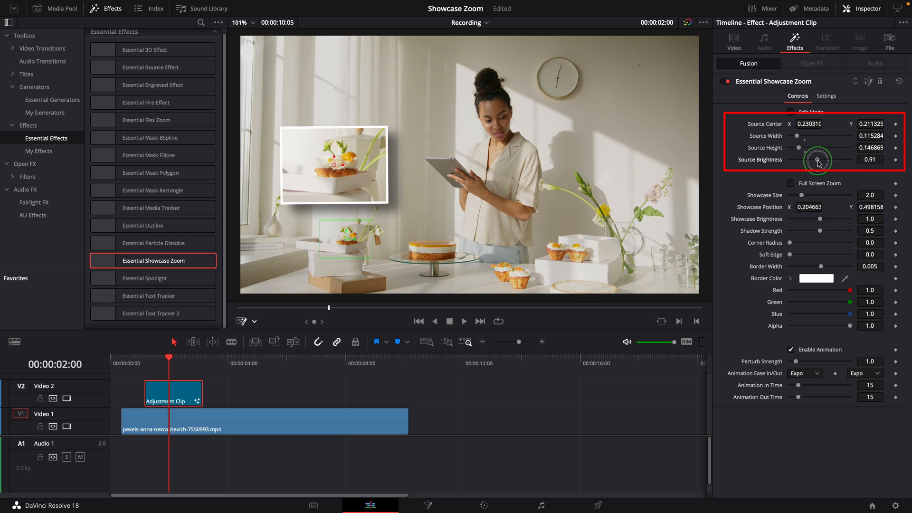
pyautogui.moveTo(819, 159); pyautogui.dragTo(809, 161)
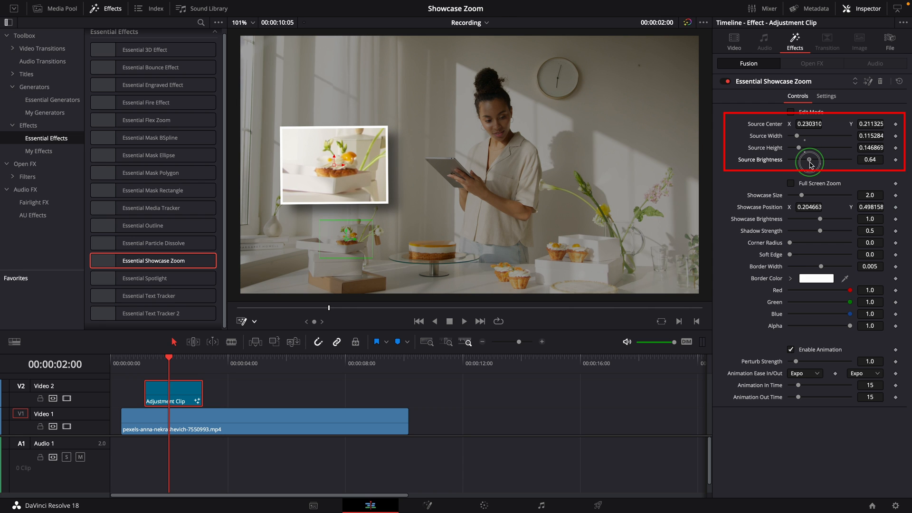
pyautogui.moveTo(809, 159); pyautogui.dragTo(814, 160)
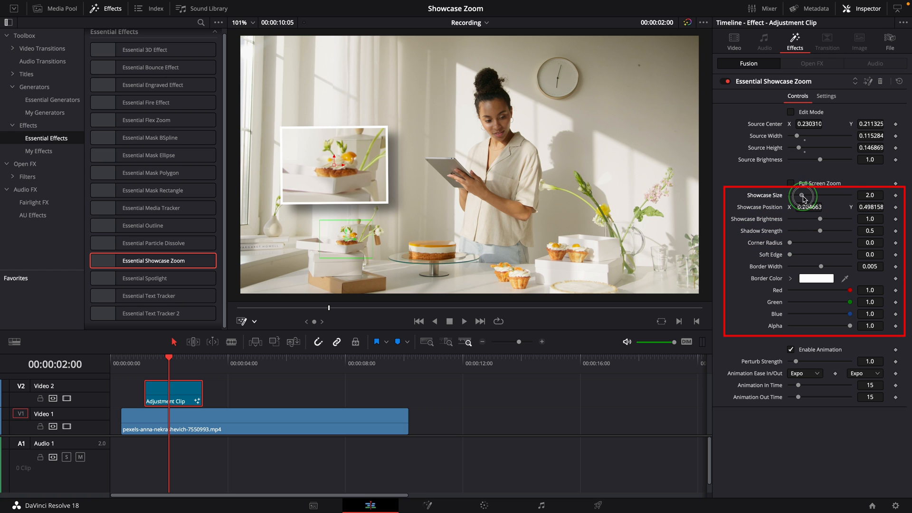
# Raise Showcase Size and set Corner Radius to 1.0 for a circular pop-up.
pyautogui.moveTo(802, 195); pyautogui.dragTo(807, 195)
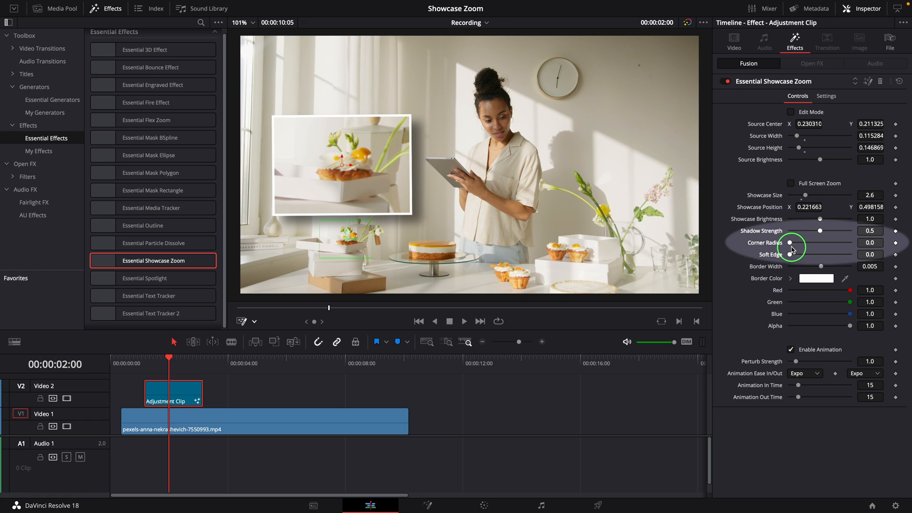
pyautogui.moveTo(791, 242); pyautogui.dragTo(826, 242)
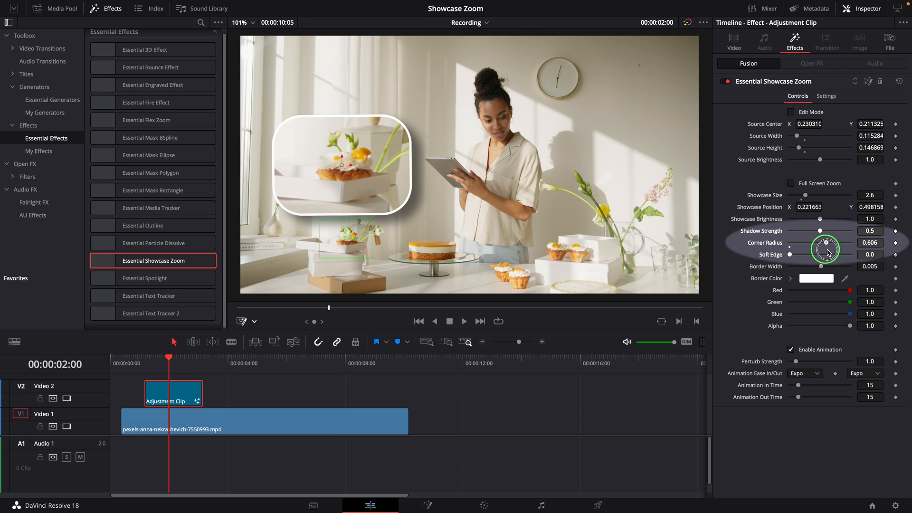
pyautogui.moveTo(826, 242); pyautogui.dragTo(846, 243)
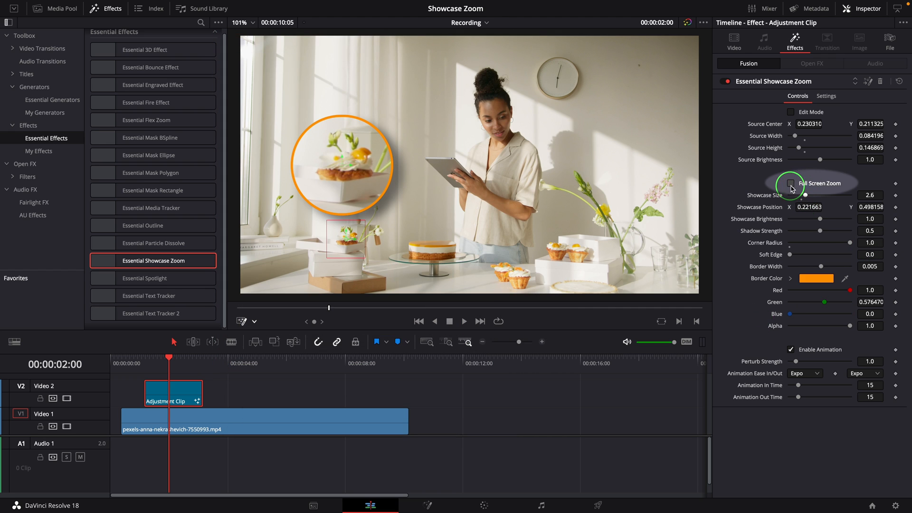
pyautogui.moveTo(838, 187)
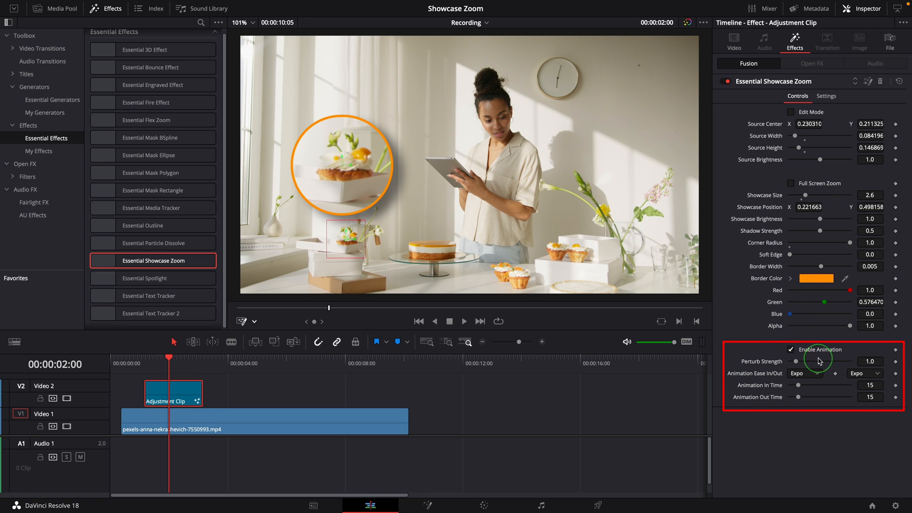
pyautogui.moveTo(824, 359)
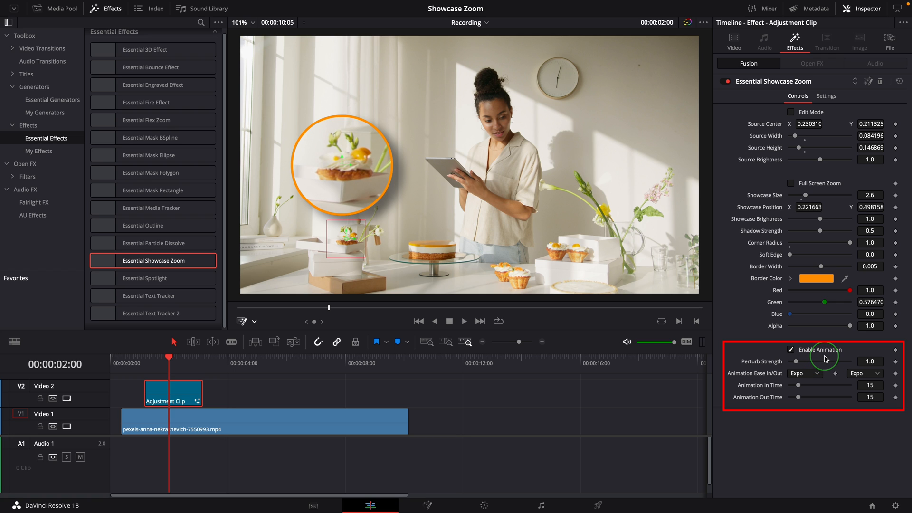
# Enable the pop-up animation, preview Perturb Strength 10, then set it back to 1.
pyautogui.click(792, 349)
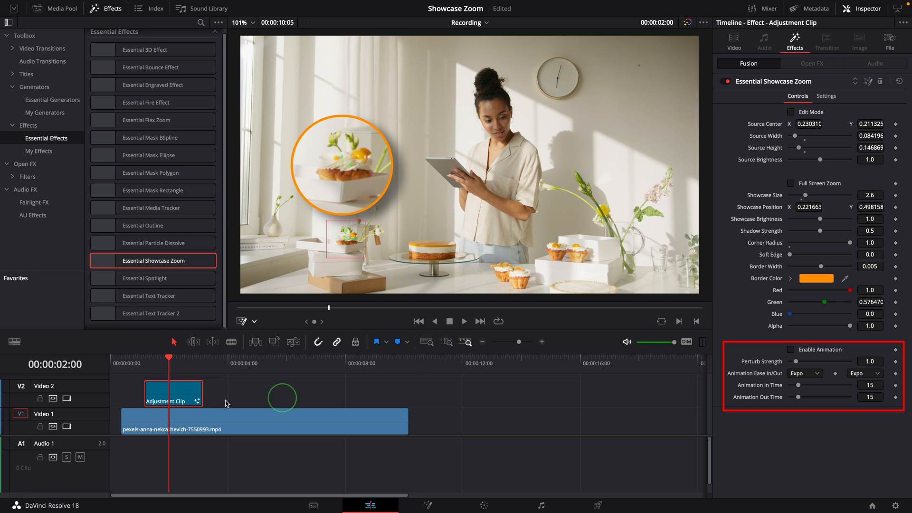
pyautogui.click(464, 320)
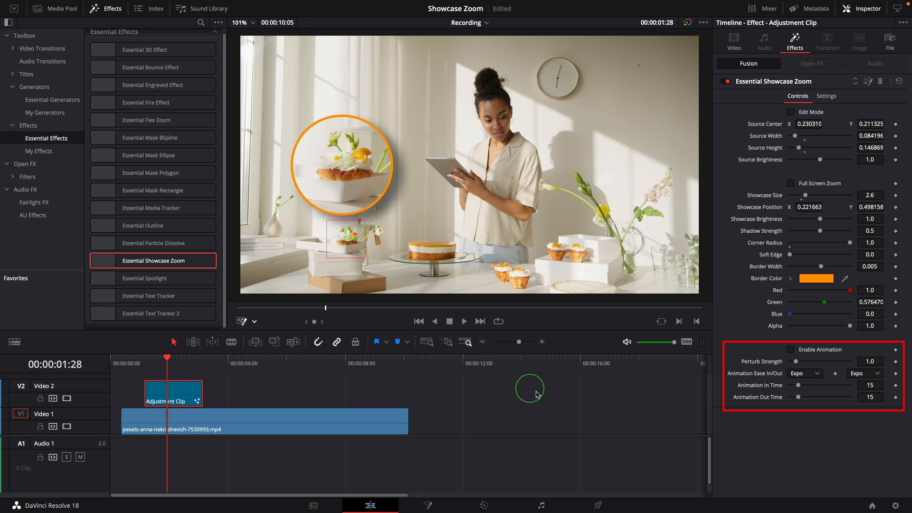
pyautogui.click(792, 349)
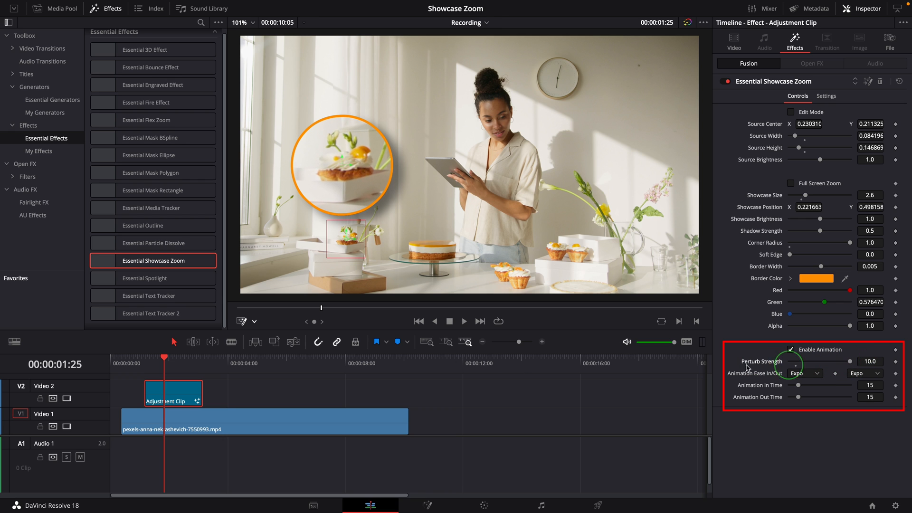
pyautogui.click(463, 321)
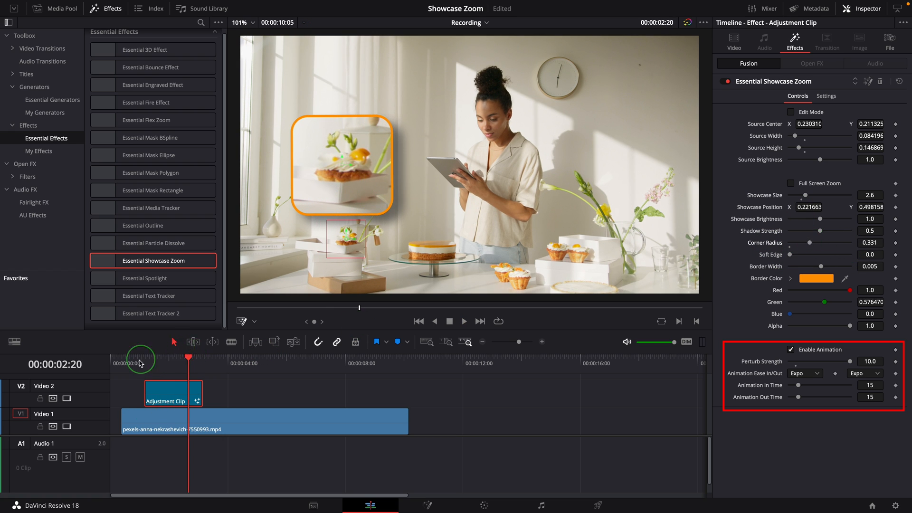
pyautogui.click(464, 321)
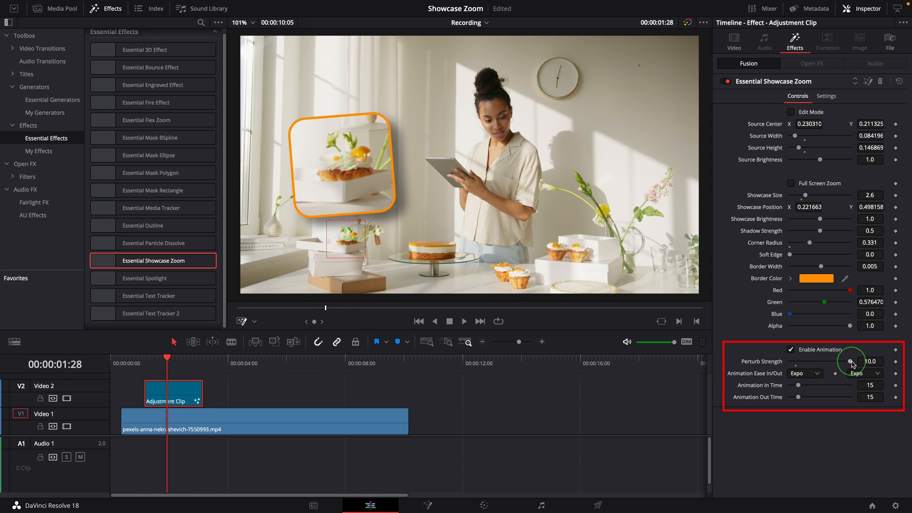
pyautogui.moveTo(167, 358); pyautogui.dragTo(145, 358)
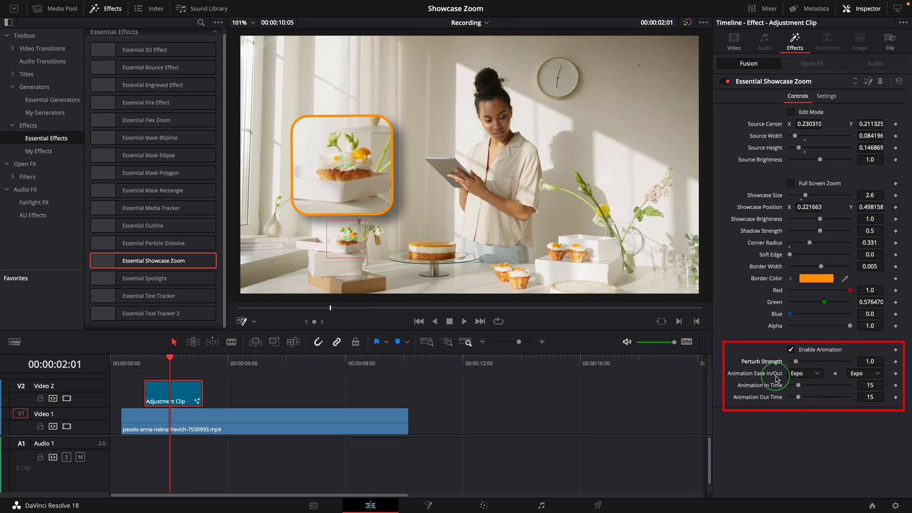
# Set Animation Ease In to Elastic and adjust the Animation In Time, previewing the pop-up.
pyautogui.click(804, 373)
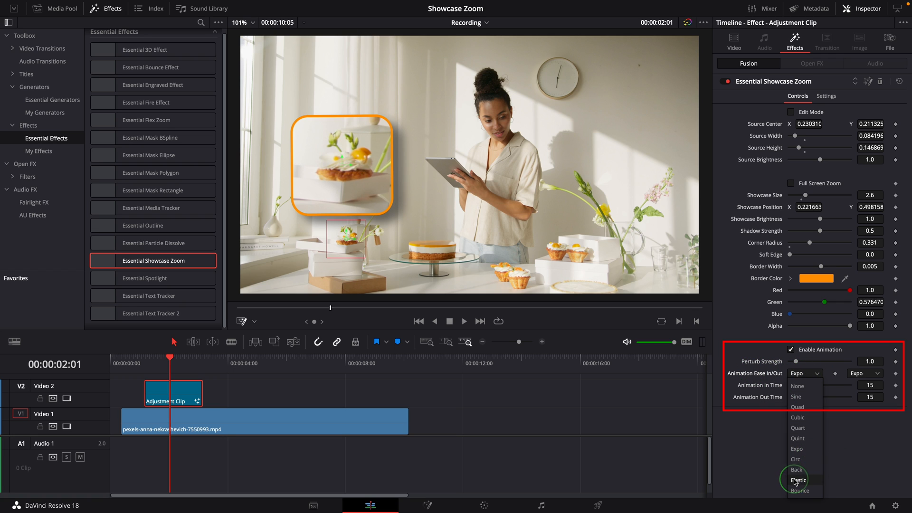
pyautogui.click(797, 480)
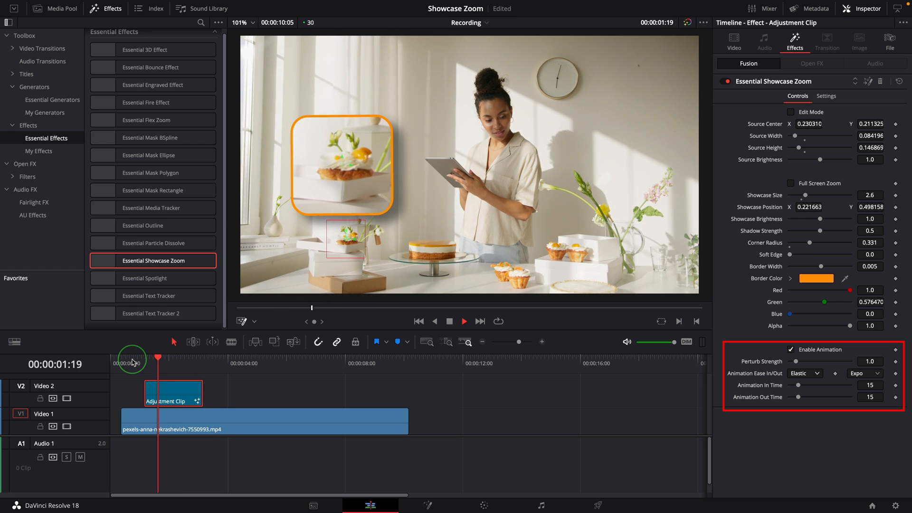
pyautogui.click(863, 372)
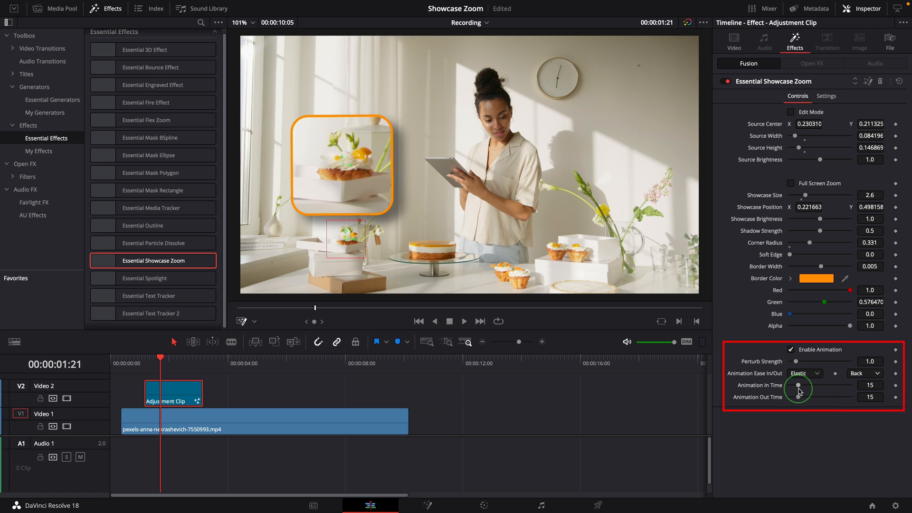
pyautogui.moveTo(798, 388); pyautogui.dragTo(807, 388)
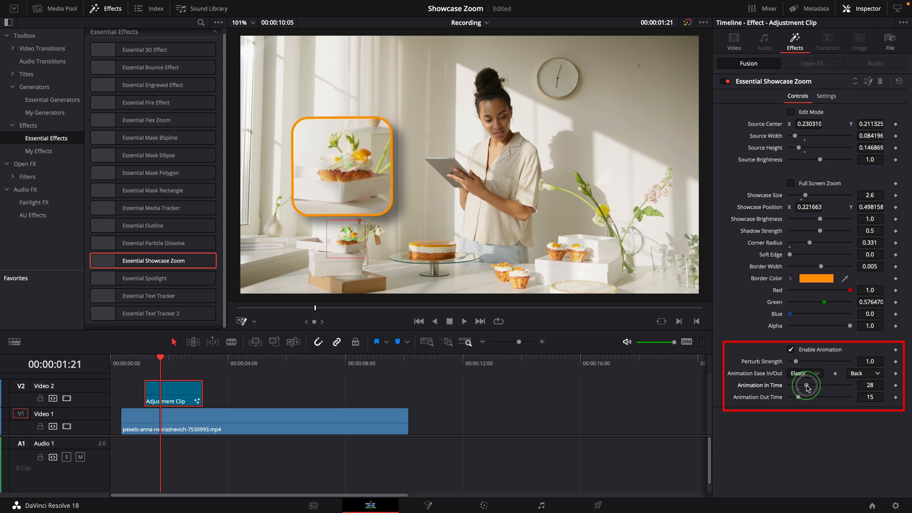
pyautogui.moveTo(805, 387); pyautogui.dragTo(808, 387)
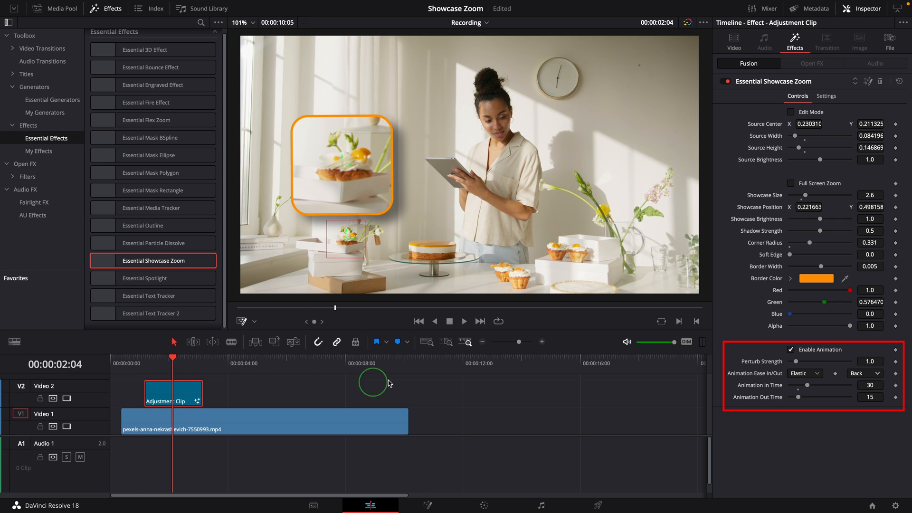
pyautogui.moveTo(807, 387)
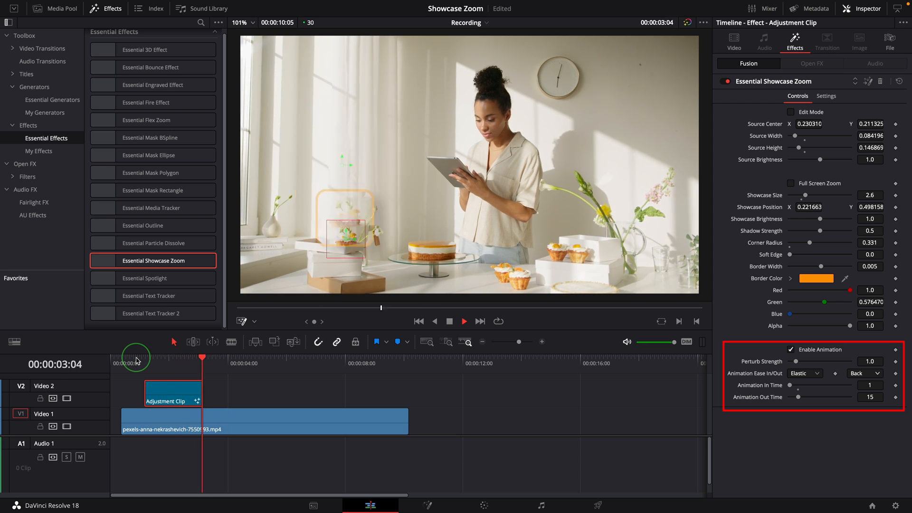
# With Full Screen Zoom on, aim the source at the cake stand, enlarge the zoom to 3.46 and play through.
pyautogui.click(797, 188)
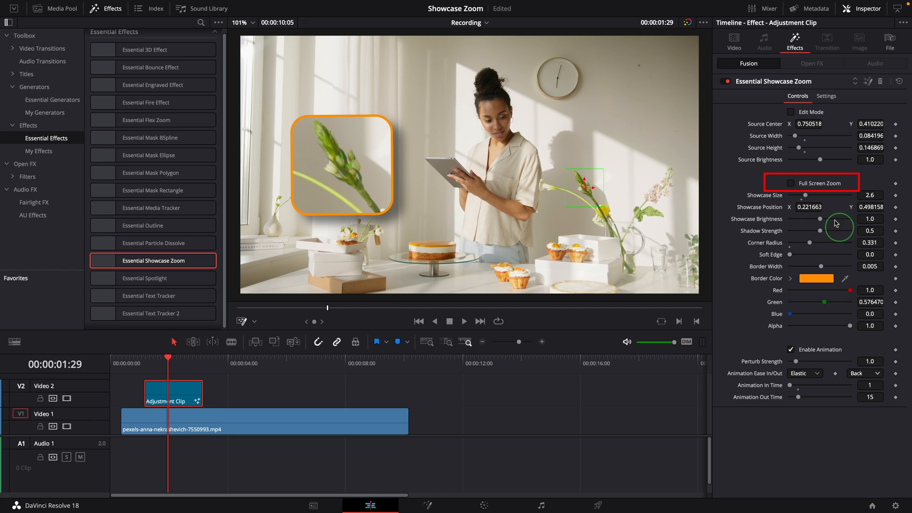
pyautogui.click(791, 183)
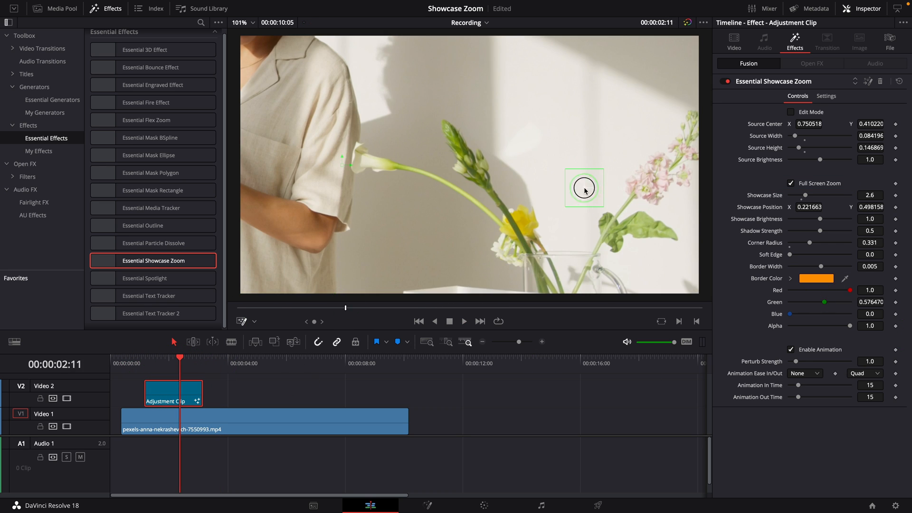
pyautogui.moveTo(584, 187); pyautogui.dragTo(381, 214)
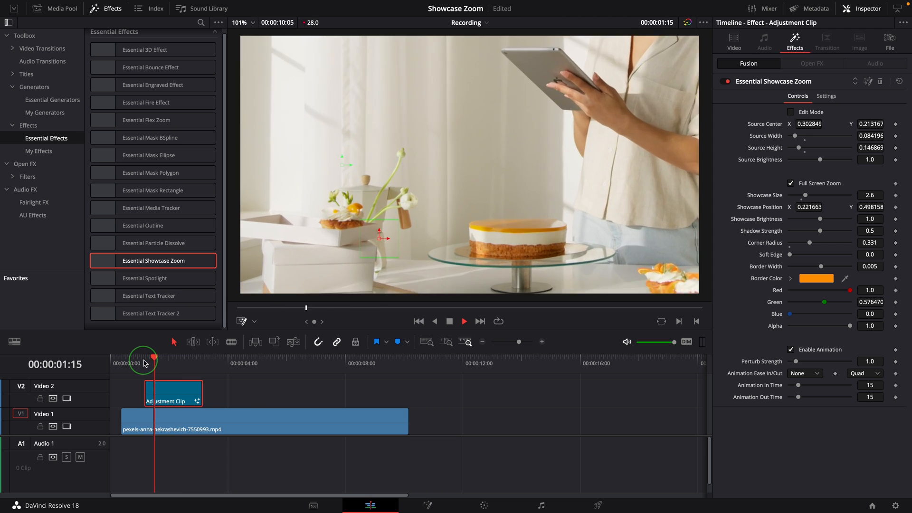
pyautogui.moveTo(145, 356); pyautogui.dragTo(146, 356)
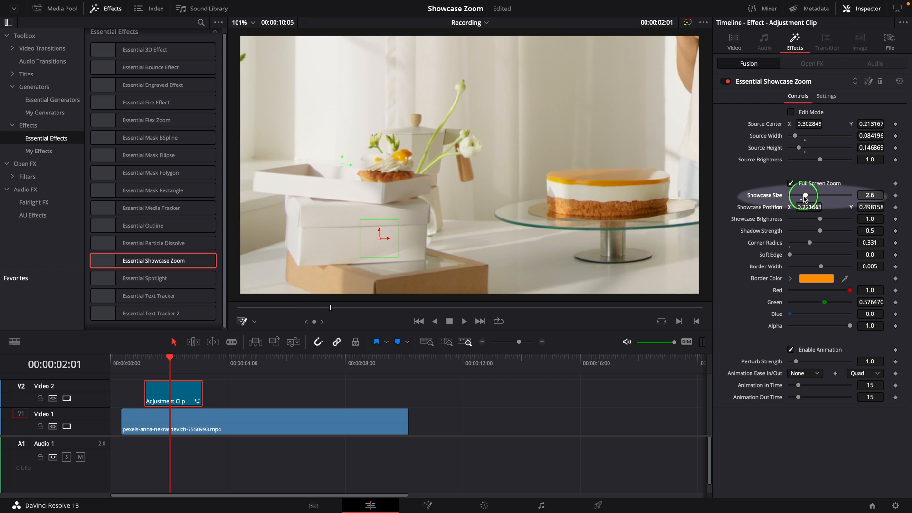
pyautogui.moveTo(803, 195); pyautogui.dragTo(811, 196)
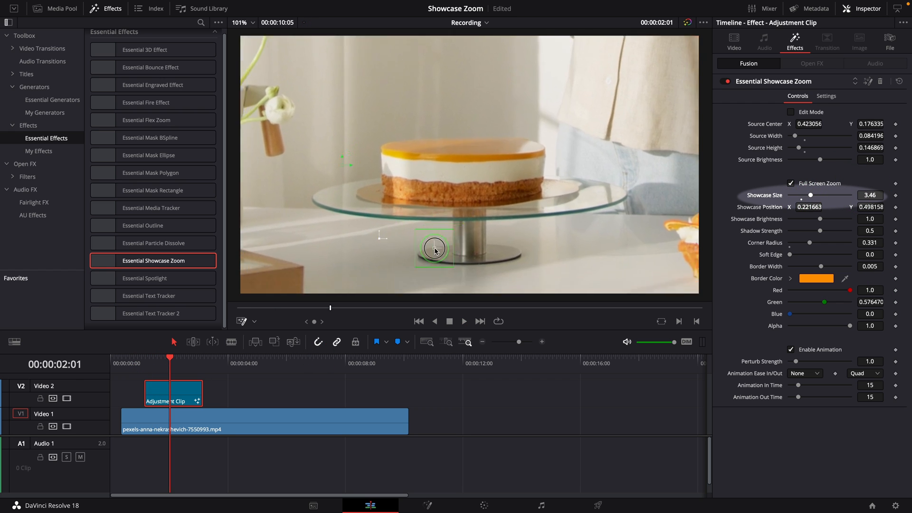
pyautogui.click(463, 320)
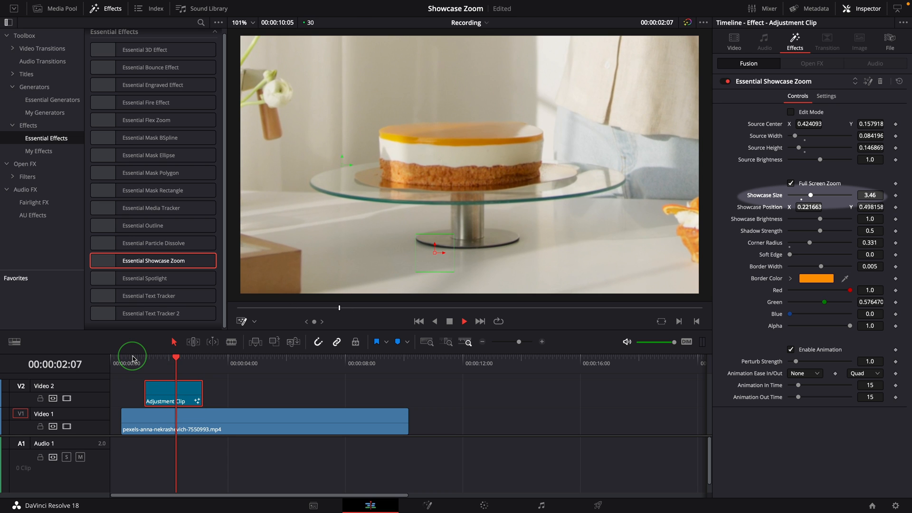
pyautogui.moveTo(177, 358); pyautogui.dragTo(143, 358)
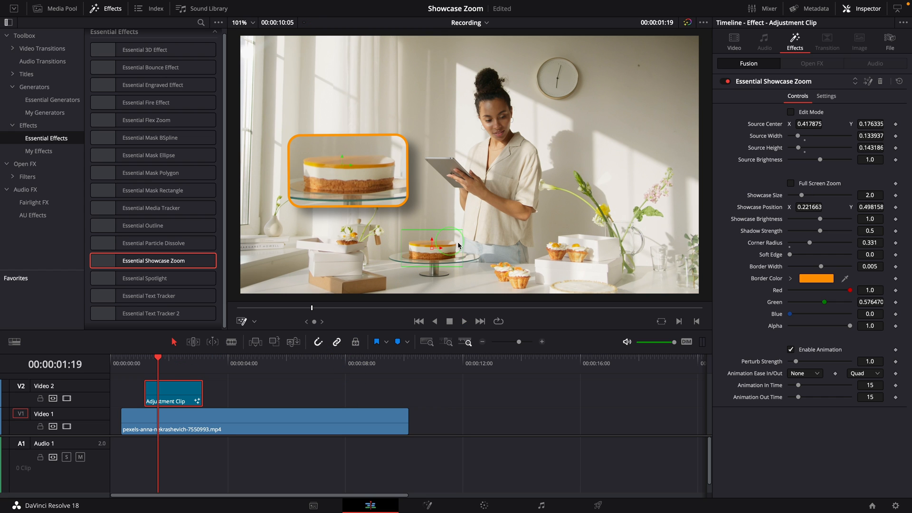
# Alt-drag copies of the adjustment clip to later points on the V2 track.
pyautogui.click(169, 401)
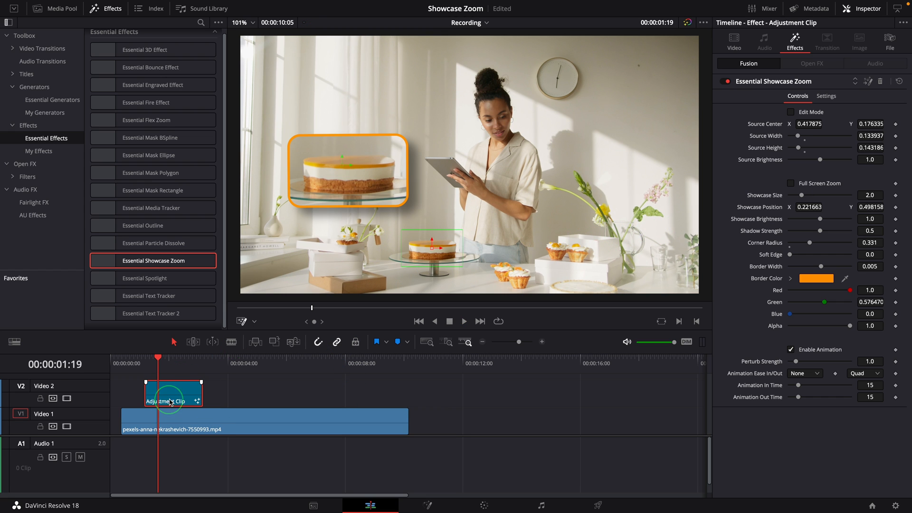
pyautogui.moveTo(172, 392); pyautogui.dragTo(281, 392)
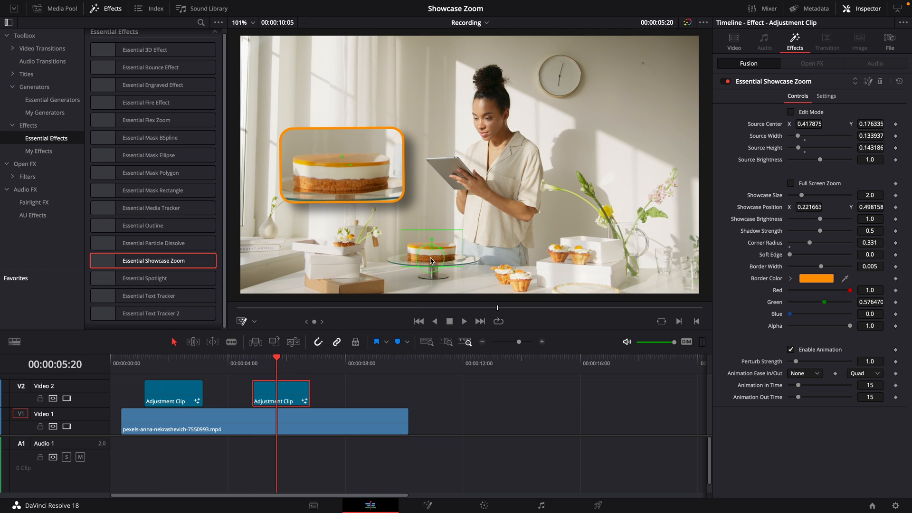
pyautogui.moveTo(430, 256); pyautogui.dragTo(564, 253)
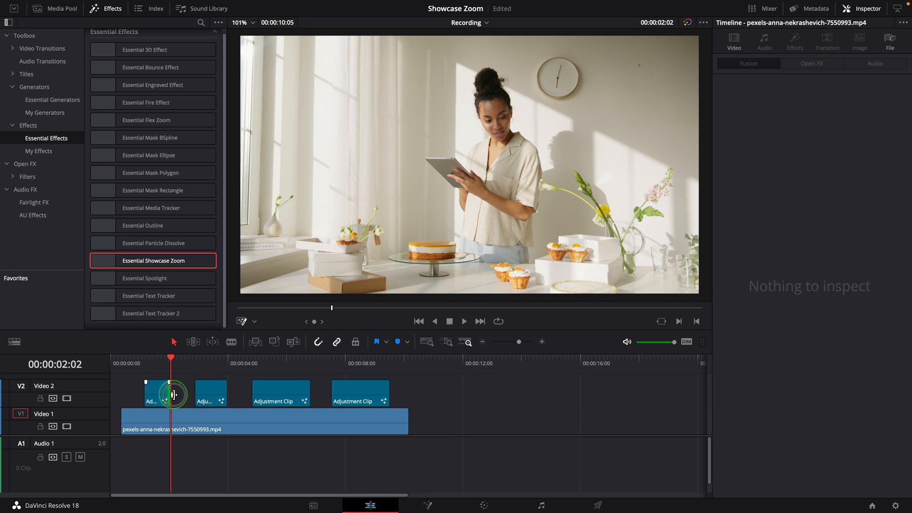
# Shorten the first adjustment clip and move the playhead within the adjustment clips.
pyautogui.click(226, 394)
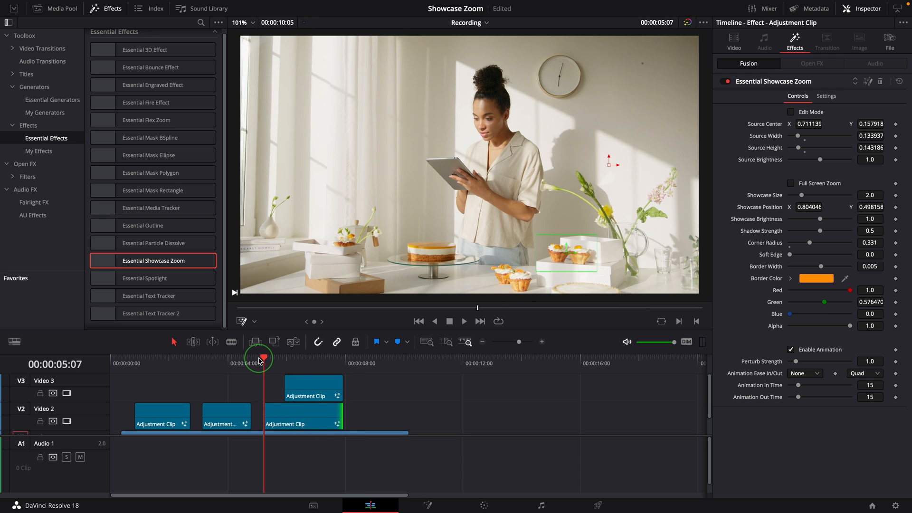
pyautogui.click(464, 320)
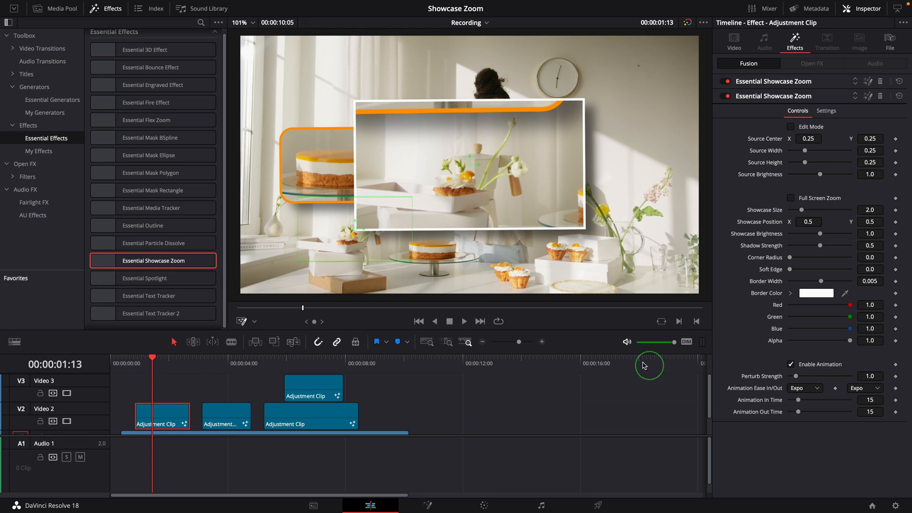
# Scrub the playhead to preview the two stacked Showcase Zoom pop-ups over time.
pyautogui.moveTo(471, 180); pyautogui.dragTo(573, 255)
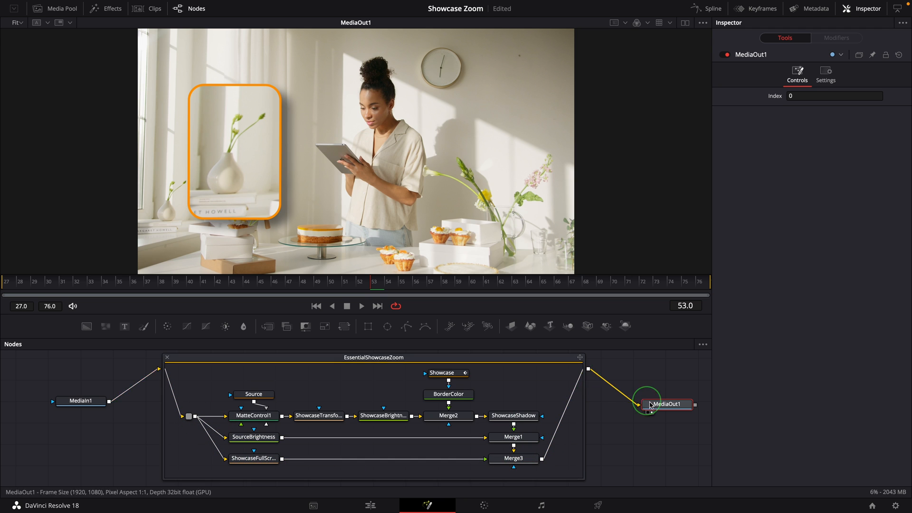
pyautogui.moveTo(283, 421)
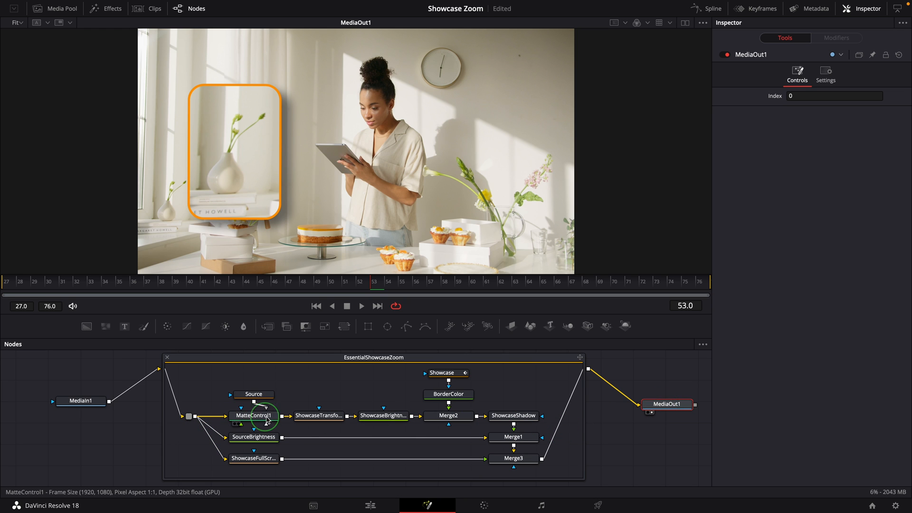
pyautogui.moveTo(253, 415)
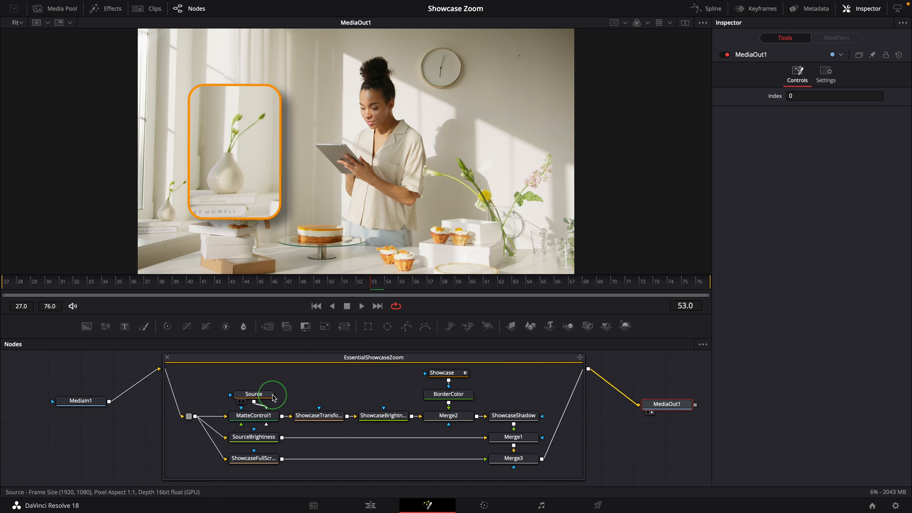
pyautogui.moveTo(372, 407)
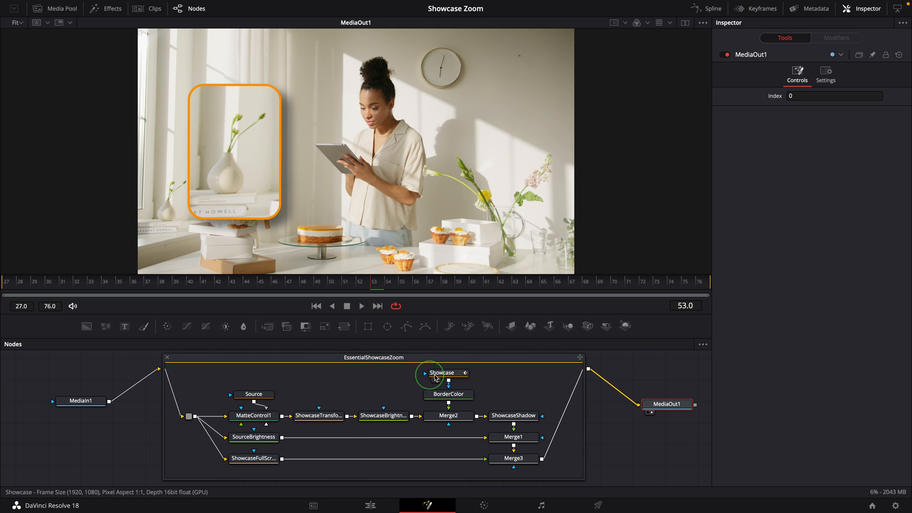
# Review the Showcase node's Modifiers, expanding the Animation In and Animation Out curve settings.
pyautogui.click(442, 373)
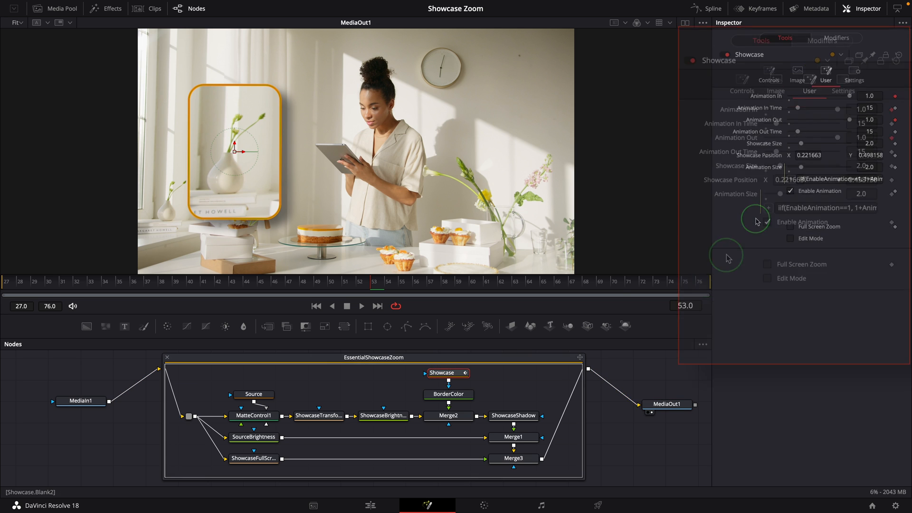
pyautogui.click(797, 45)
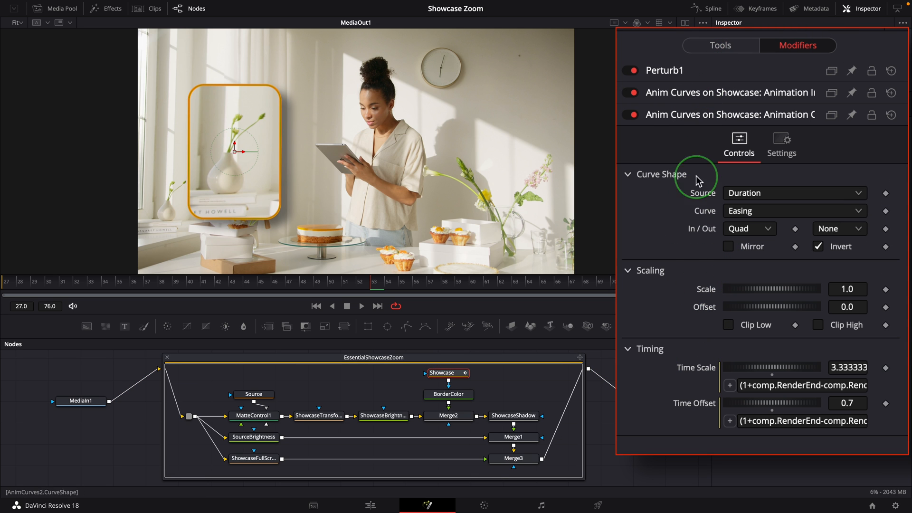
pyautogui.click(663, 69)
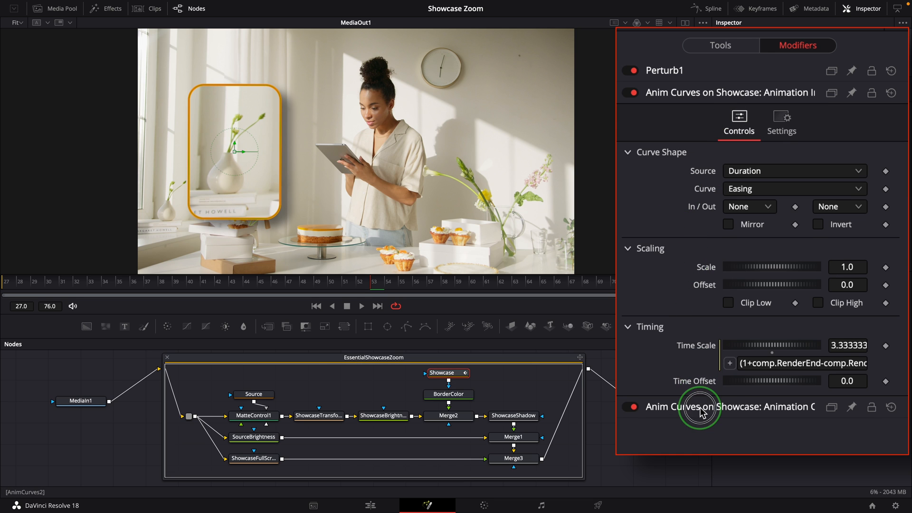
pyautogui.click(726, 406)
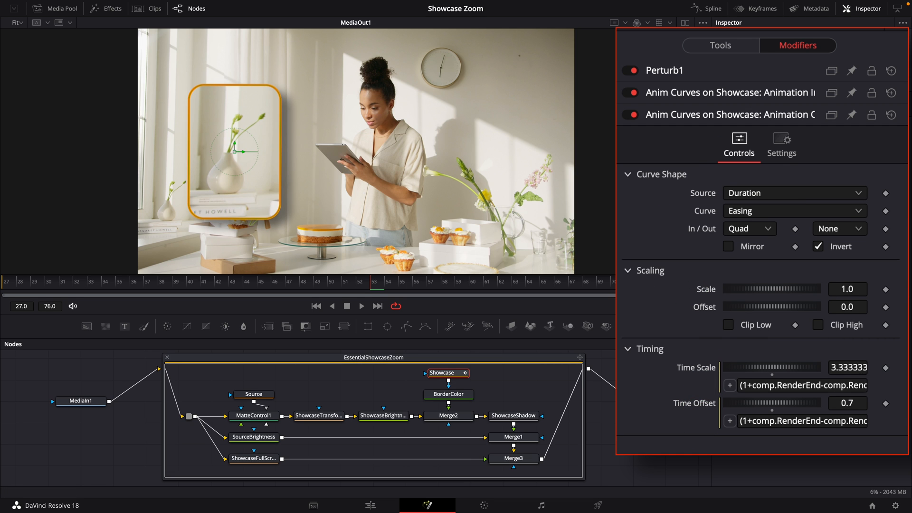
# Inspect the ShowcaseTransform, Source, Showcase and ShowcaseBrightness nodes' settings in turn.
pyautogui.click(318, 415)
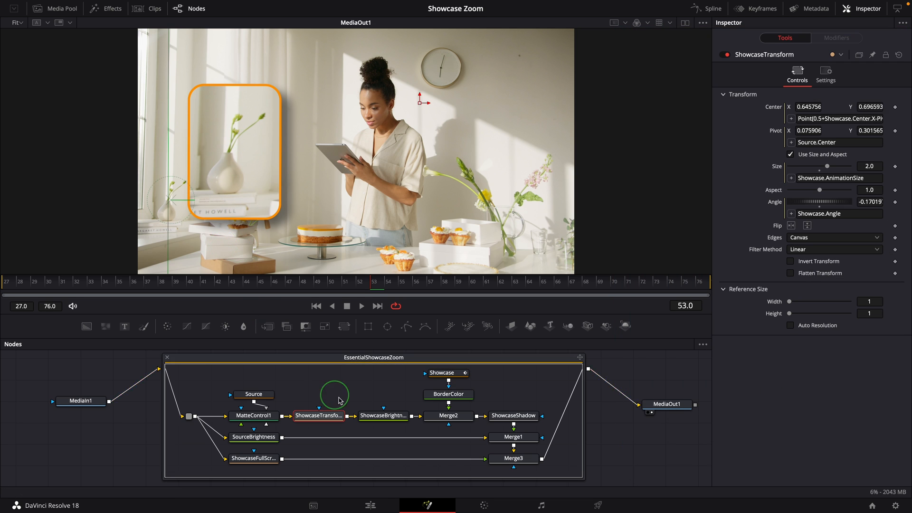
pyautogui.click(253, 394)
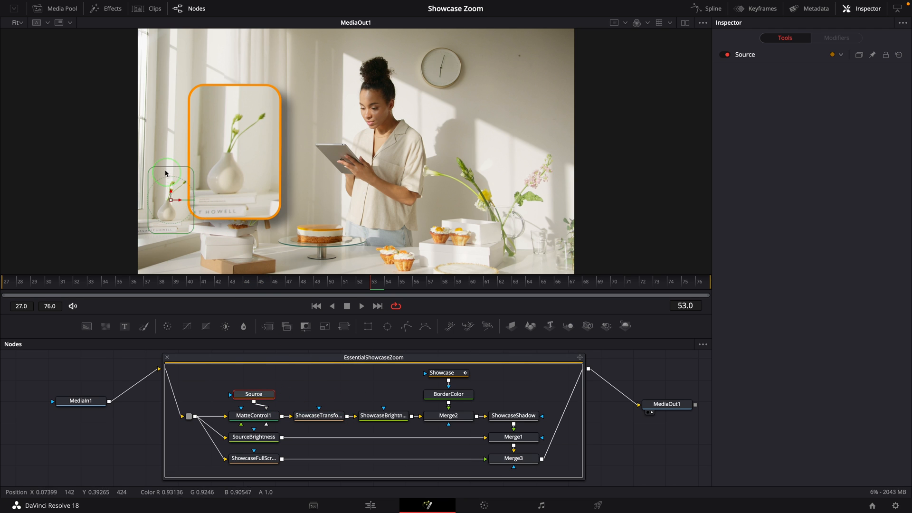
pyautogui.click(442, 373)
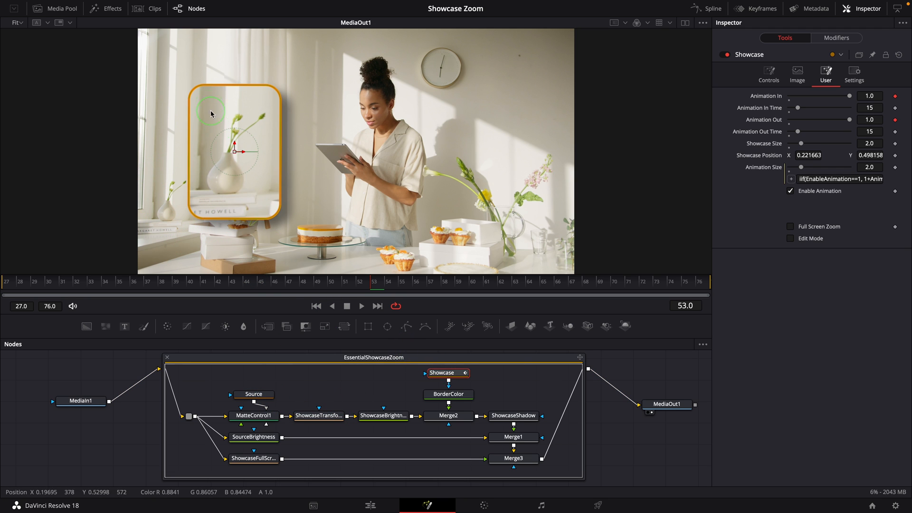
pyautogui.click(318, 415)
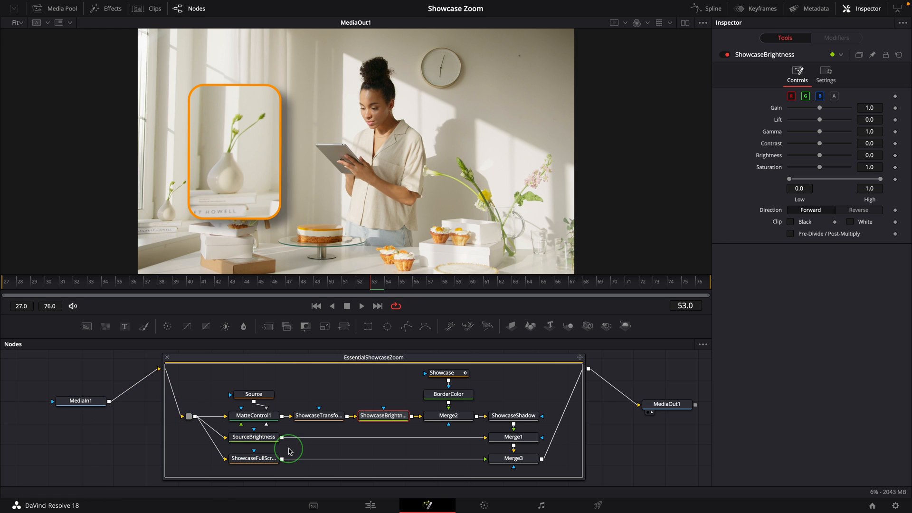
# Trace the pipe into ShowcaseFullScreen and load its expression-driven transform settings in the Inspector.
pyautogui.click(253, 437)
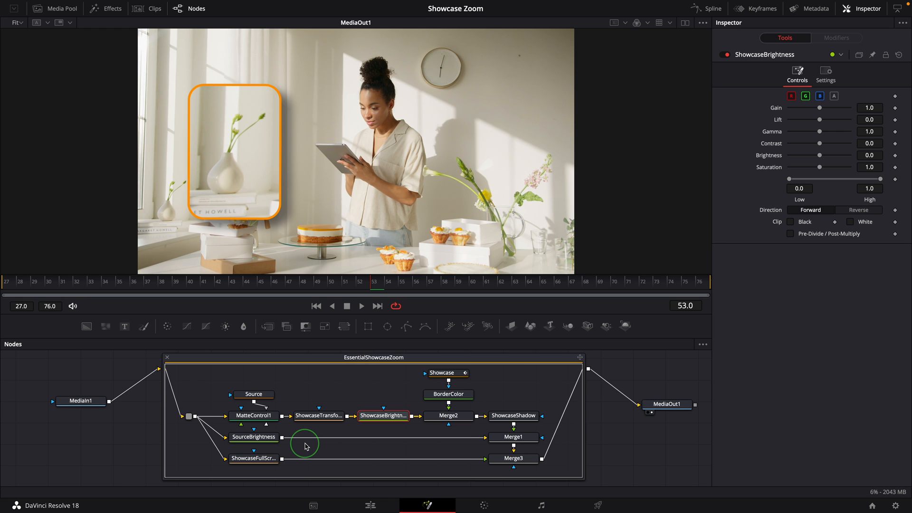
pyautogui.moveTo(304, 445); pyautogui.dragTo(222, 458)
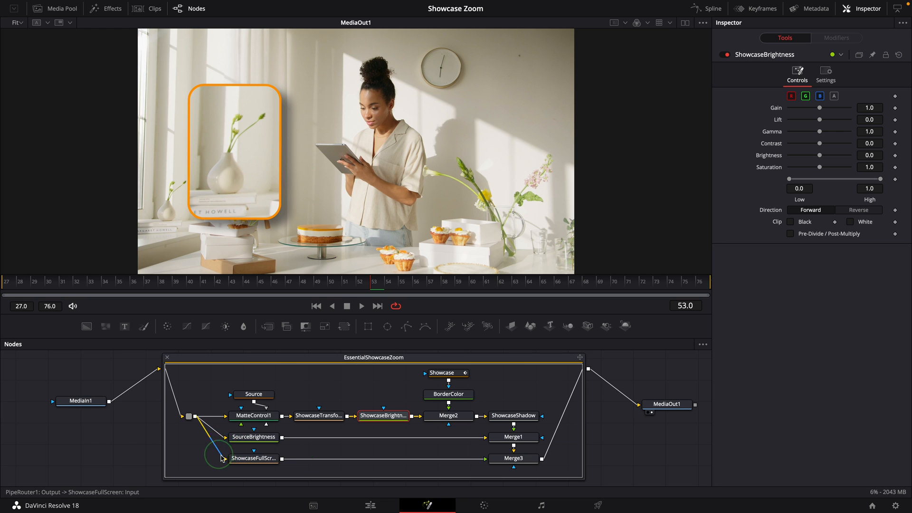
pyautogui.moveTo(255, 462)
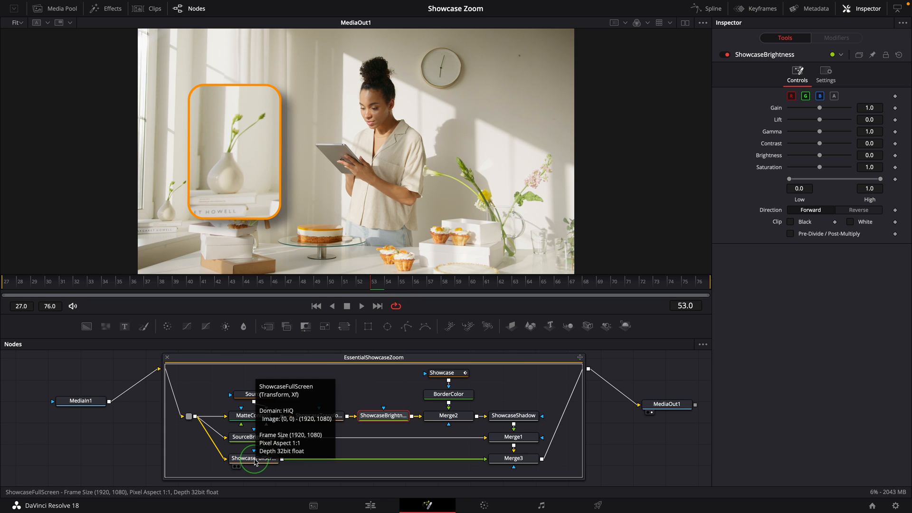
pyautogui.click(253, 458)
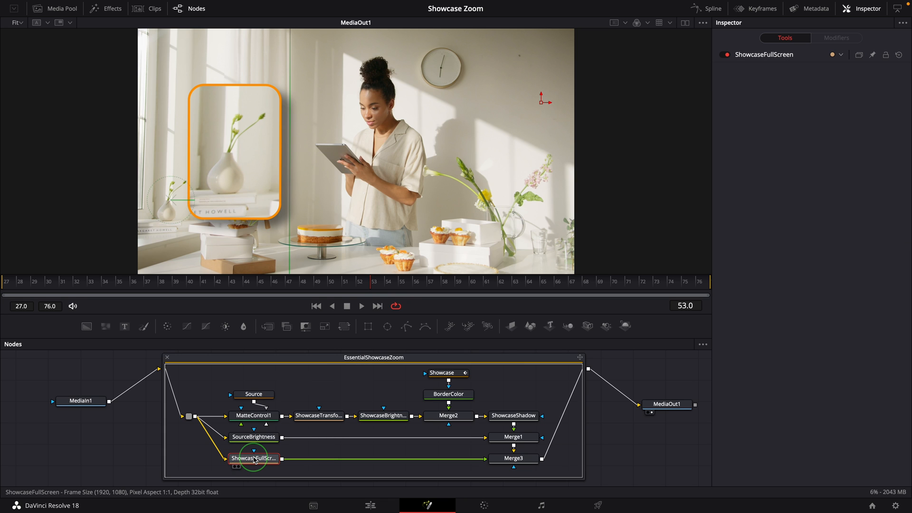
pyautogui.click(253, 458)
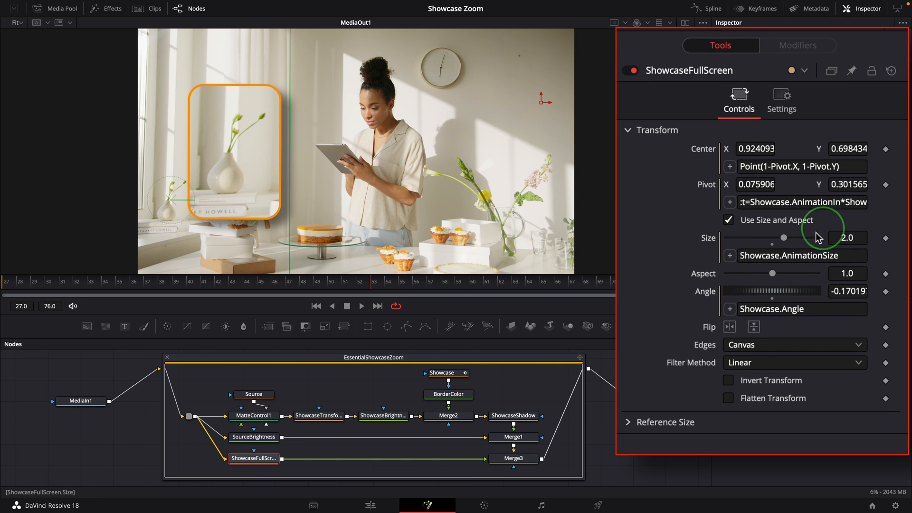
# Compare ShowcaseTransform's settings with the Showcase node's controls and its Quad-easing curve modifiers.
pyautogui.click(319, 415)
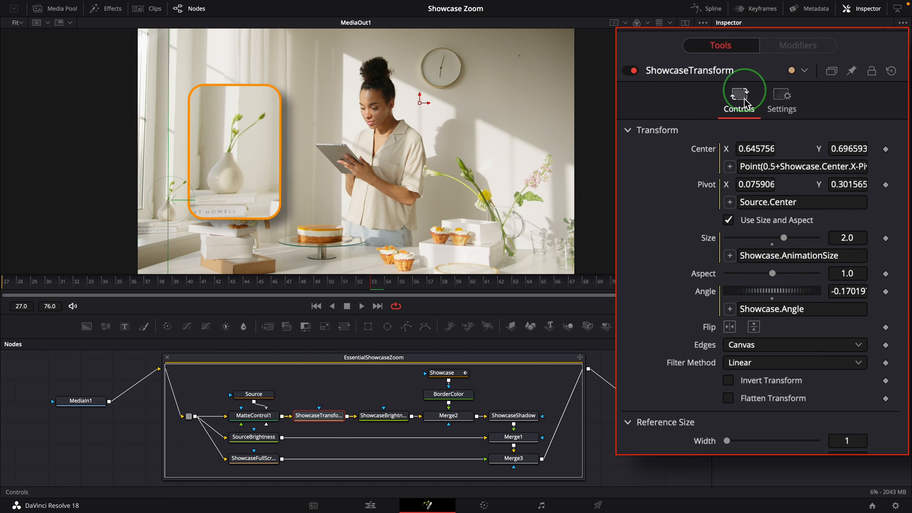
pyautogui.click(447, 372)
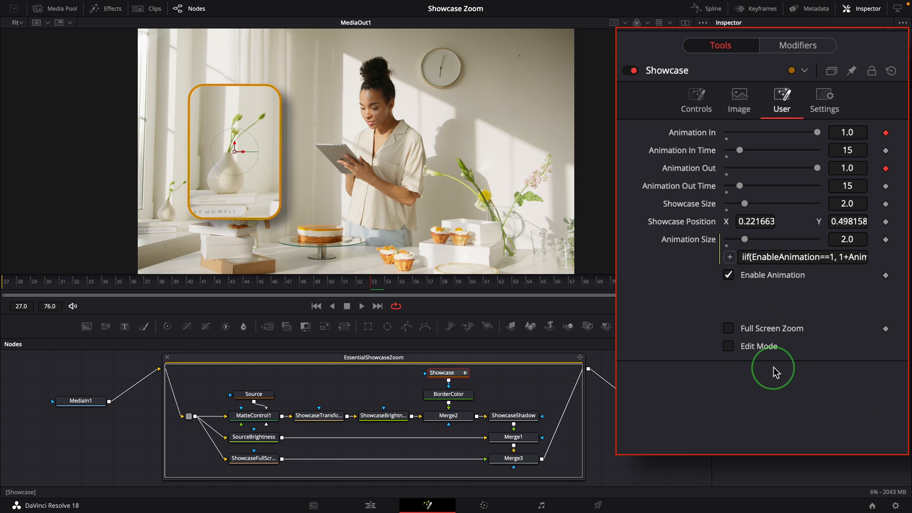
pyautogui.click(797, 45)
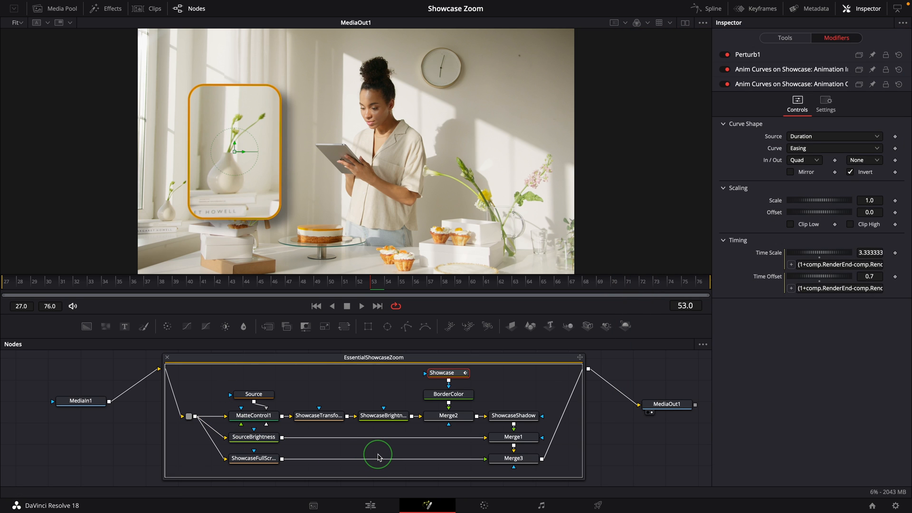
pyautogui.moveTo(279, 408)
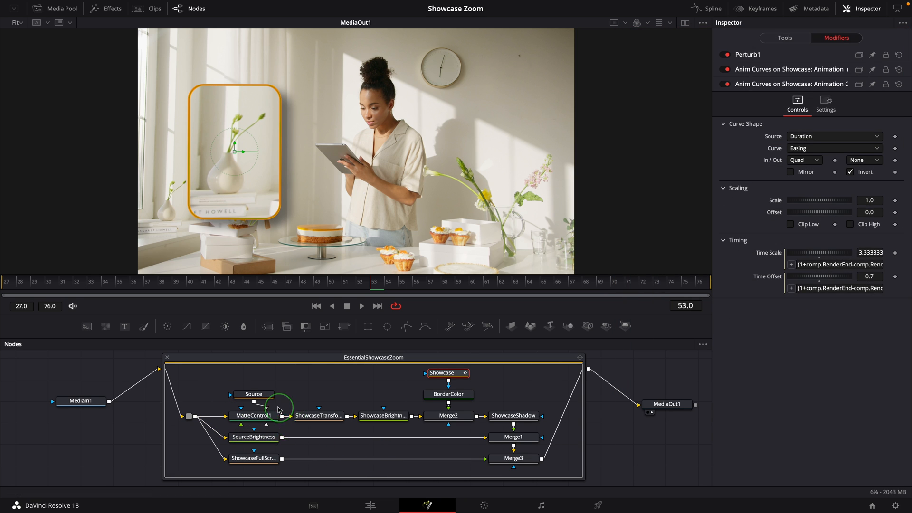
# Review the ShowcaseTransform, ShowcaseBrightness and Showcase nodes' settings.
pyautogui.click(319, 415)
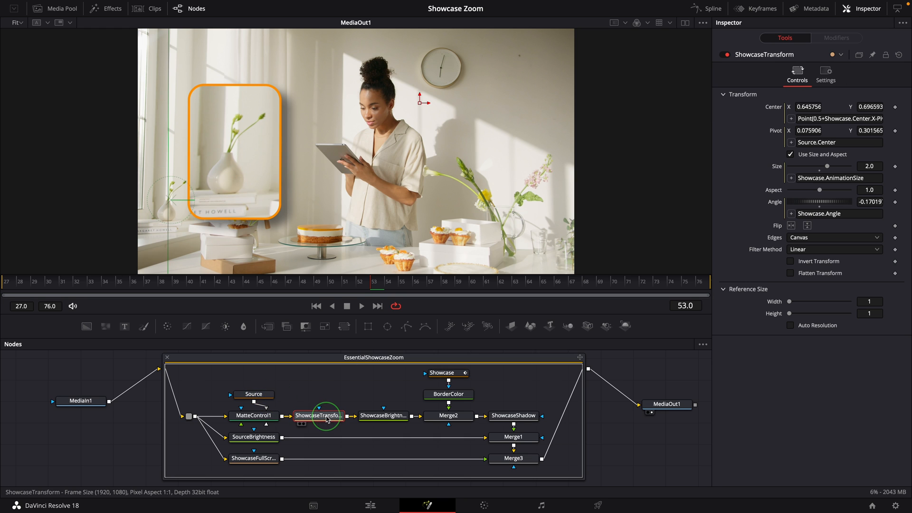
pyautogui.click(383, 415)
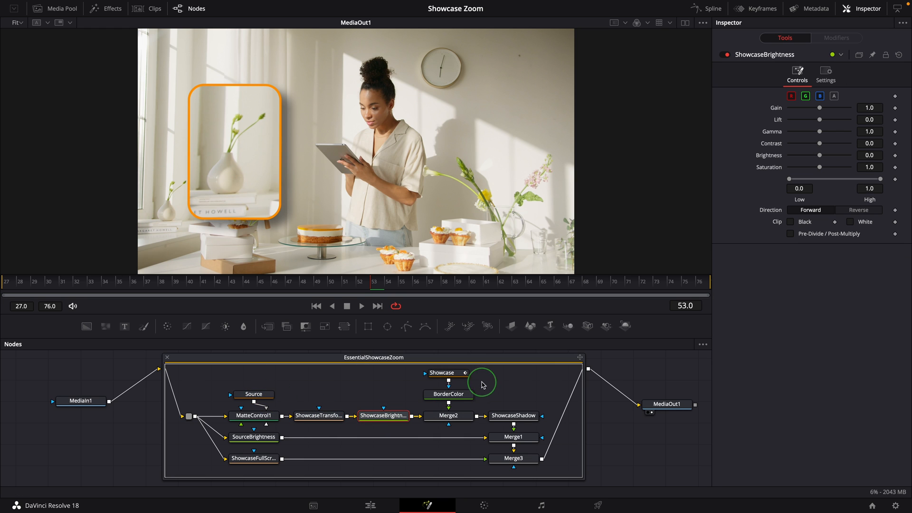
pyautogui.click(442, 372)
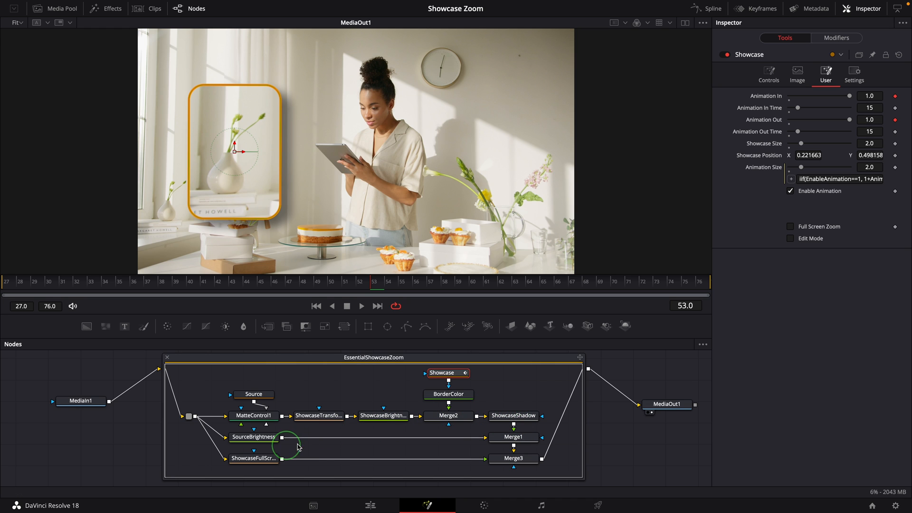
# Inspect Merge2, Merge1's AnimationIn blend and Merge3's Showcase.FullScreen blend expression.
pyautogui.click(447, 415)
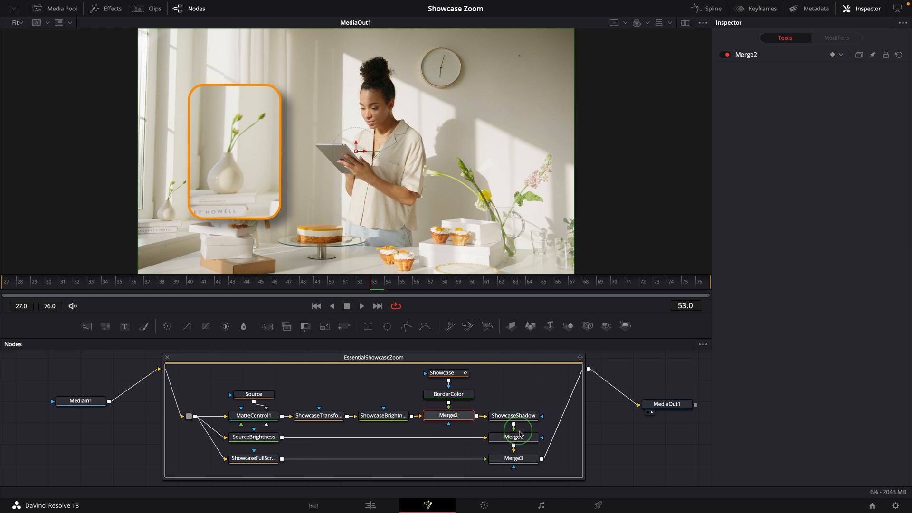
pyautogui.click(513, 437)
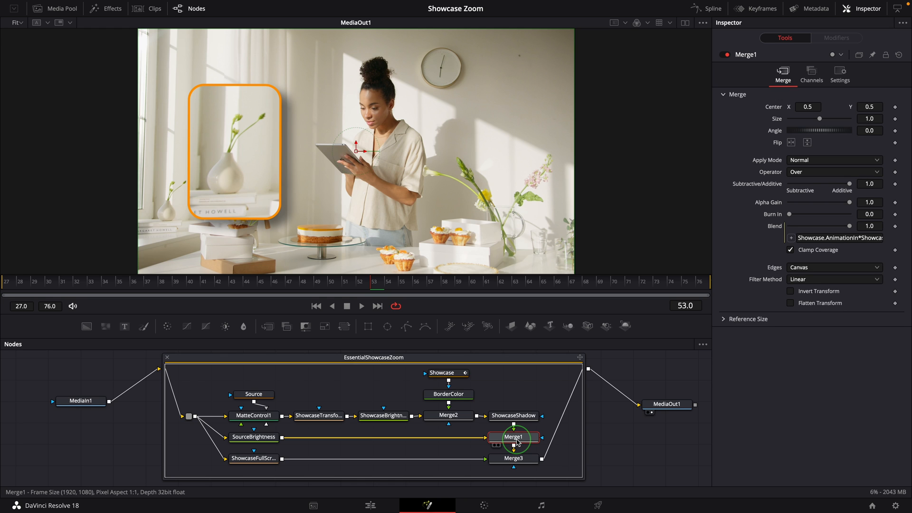
pyautogui.click(513, 458)
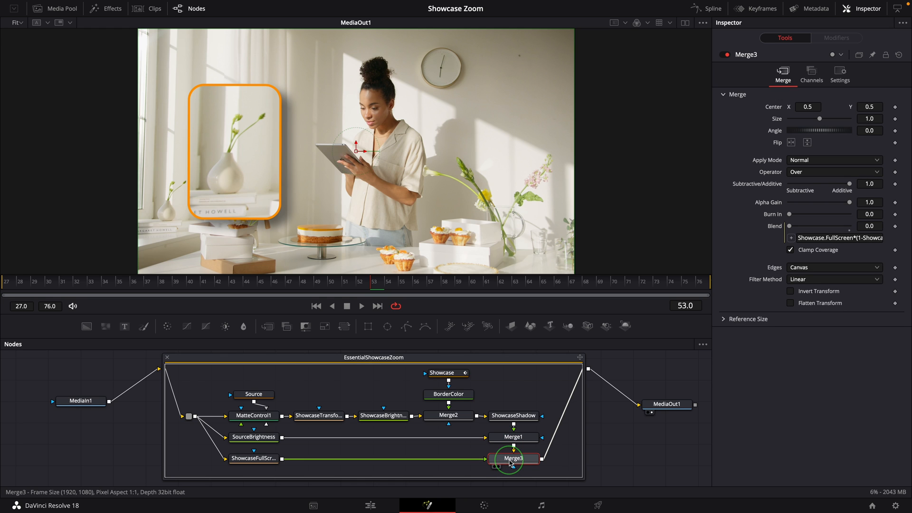